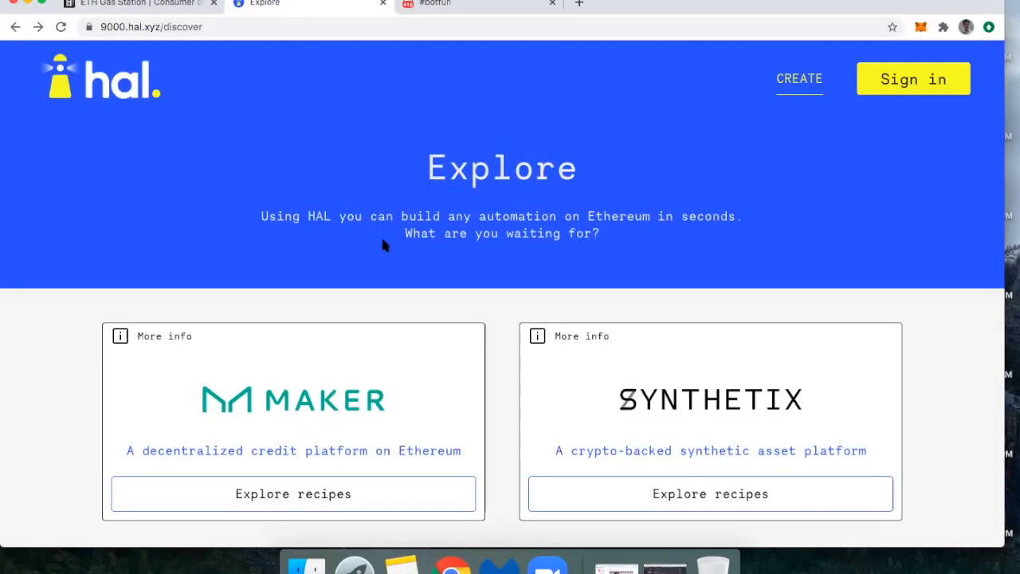
{"action": "mouse_move", "coordinate": [358, 246]}
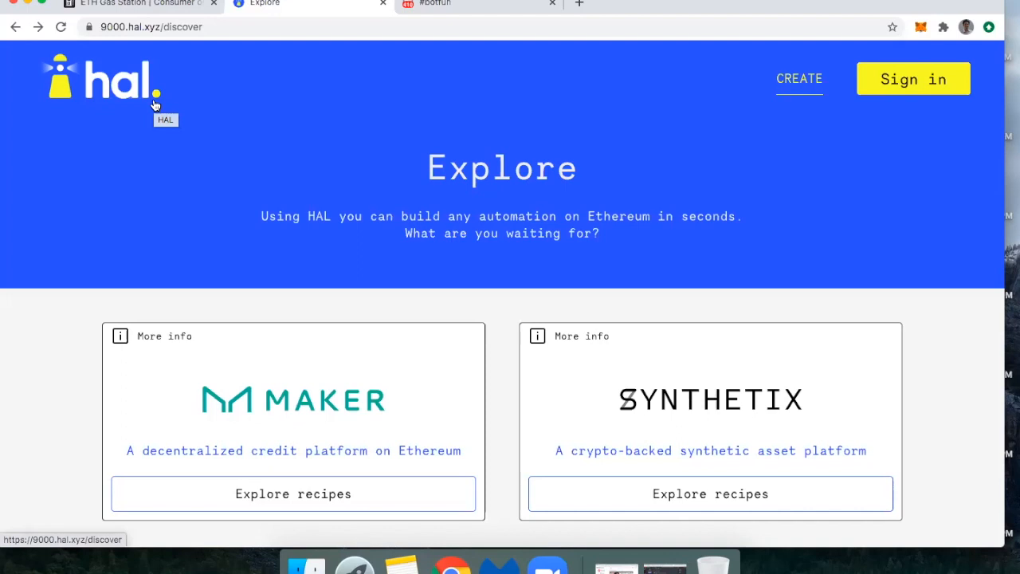
{"action": "mouse_move", "coordinate": [223, 153]}
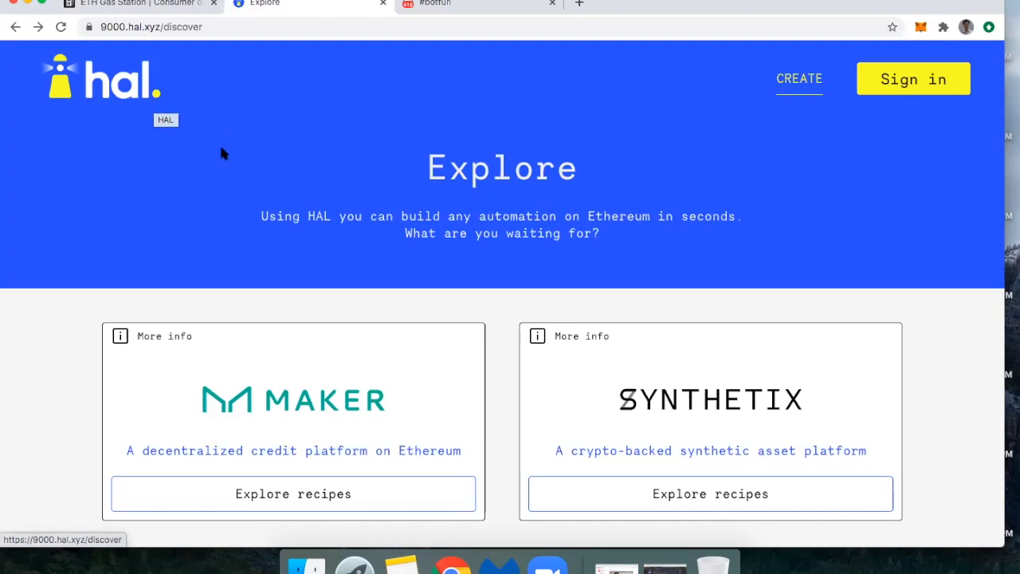
{"action": "mouse_move", "coordinate": [447, 286]}
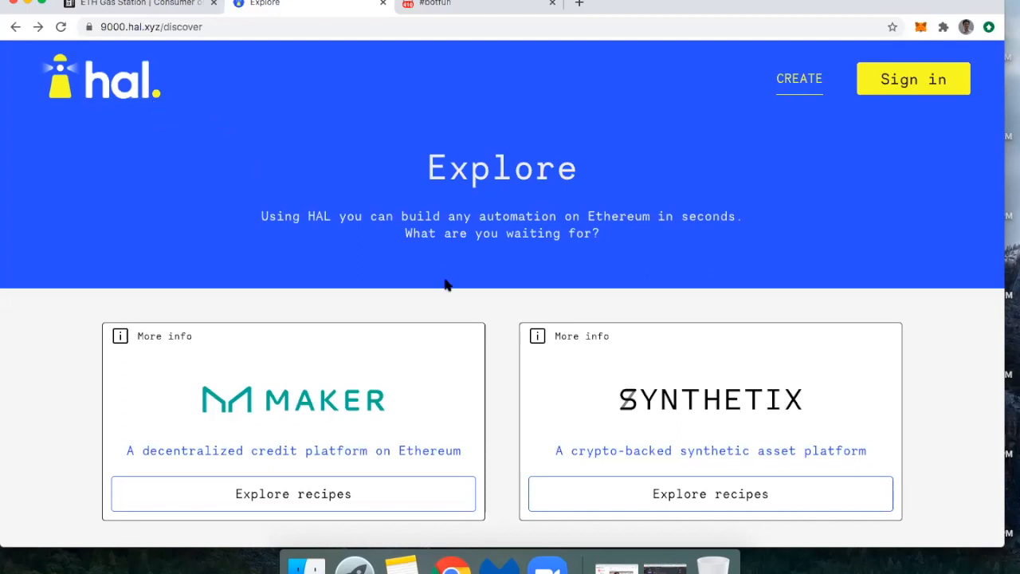
{"action": "mouse_move", "coordinate": [464, 288]}
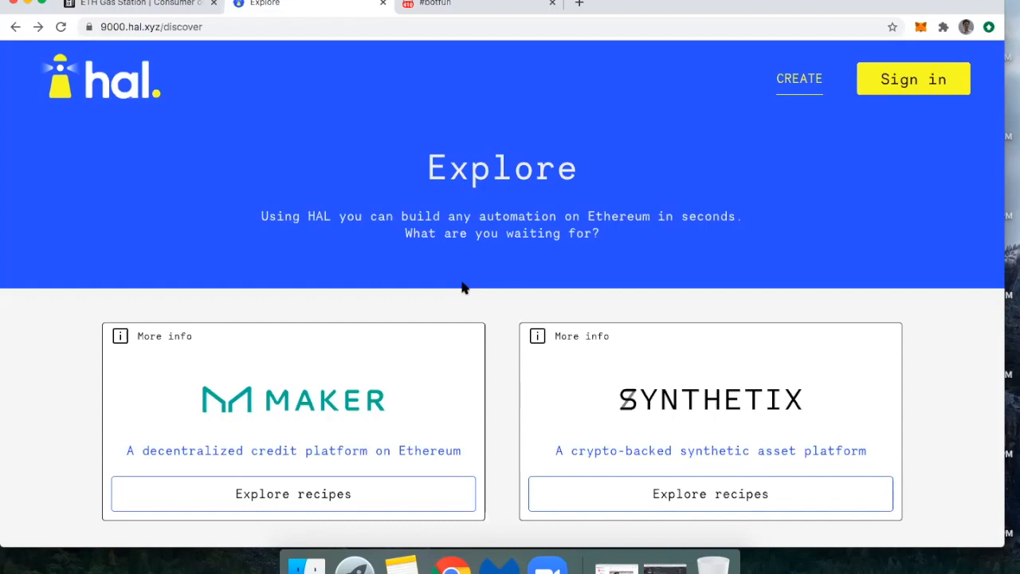
{"action": "mouse_move", "coordinate": [497, 229]}
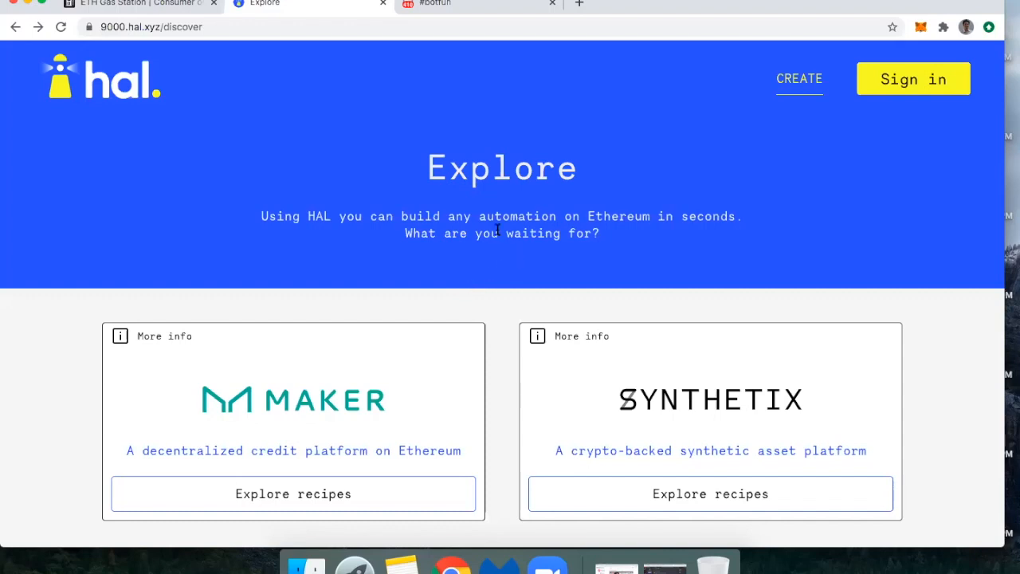
{"action": "mouse_move", "coordinate": [514, 216]}
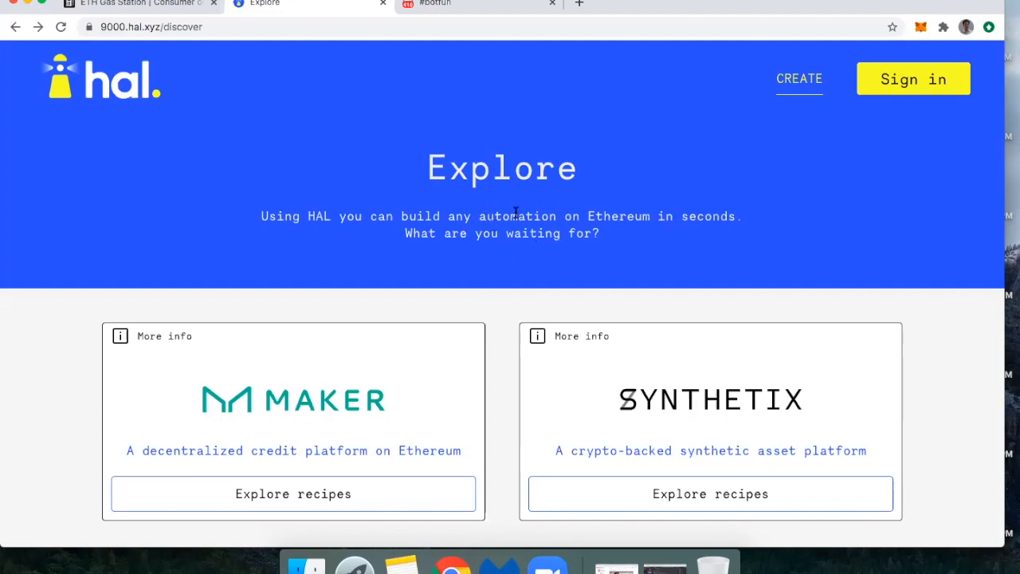
{"action": "mouse_move", "coordinate": [488, 251]}
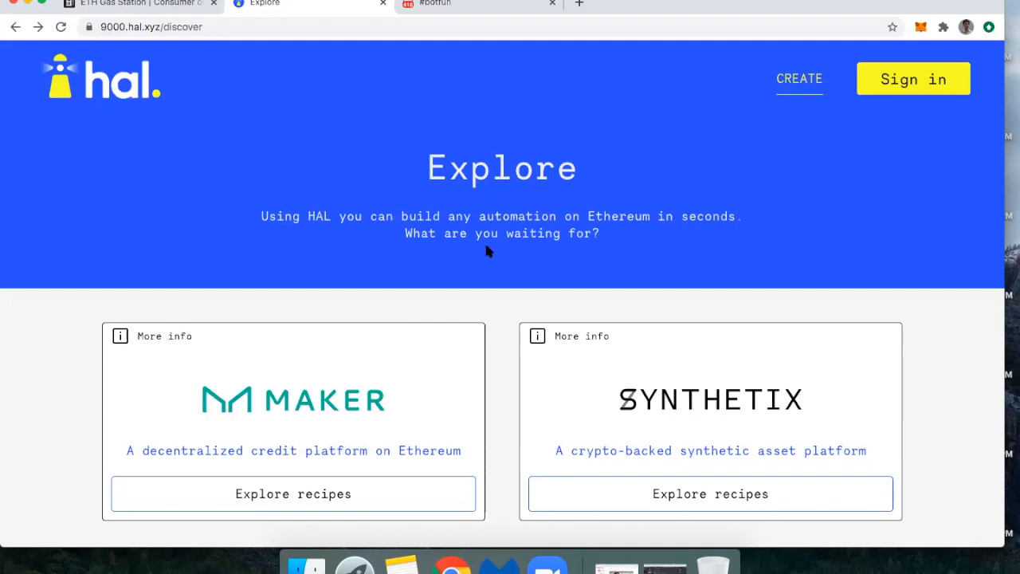
Browse Maker's recipes and look through the C-Ratio Monitor recipe.
{"action": "scroll", "scroll_direction": "down", "scroll_amount": 3}
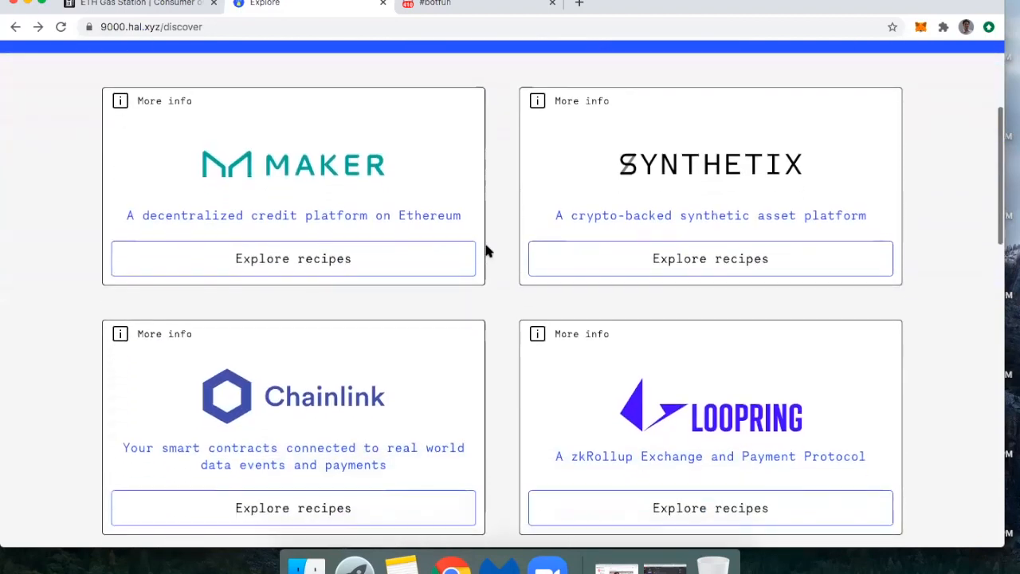
{"action": "mouse_move", "coordinate": [294, 259]}
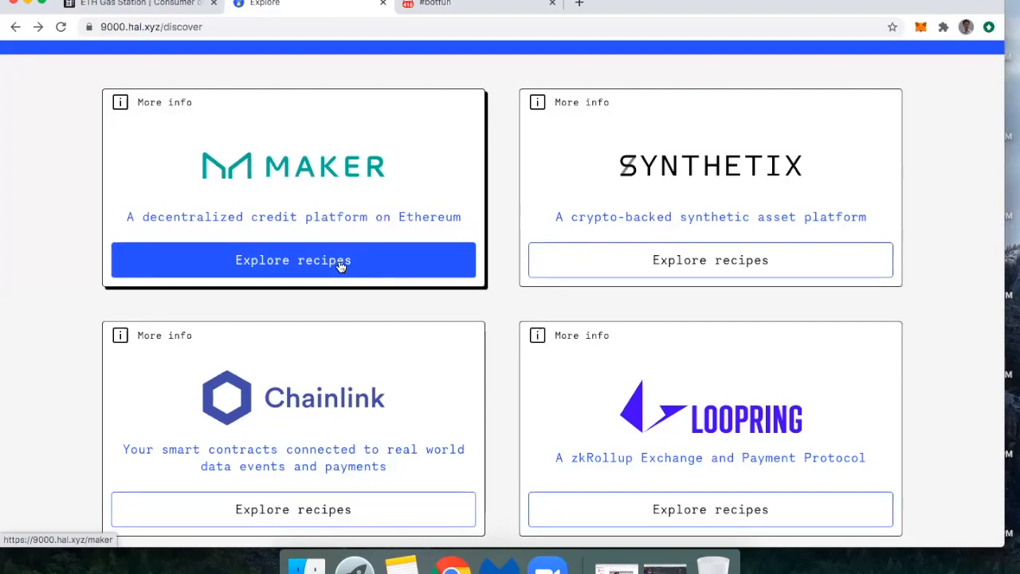
{"action": "left_click", "coordinate": [293, 260]}
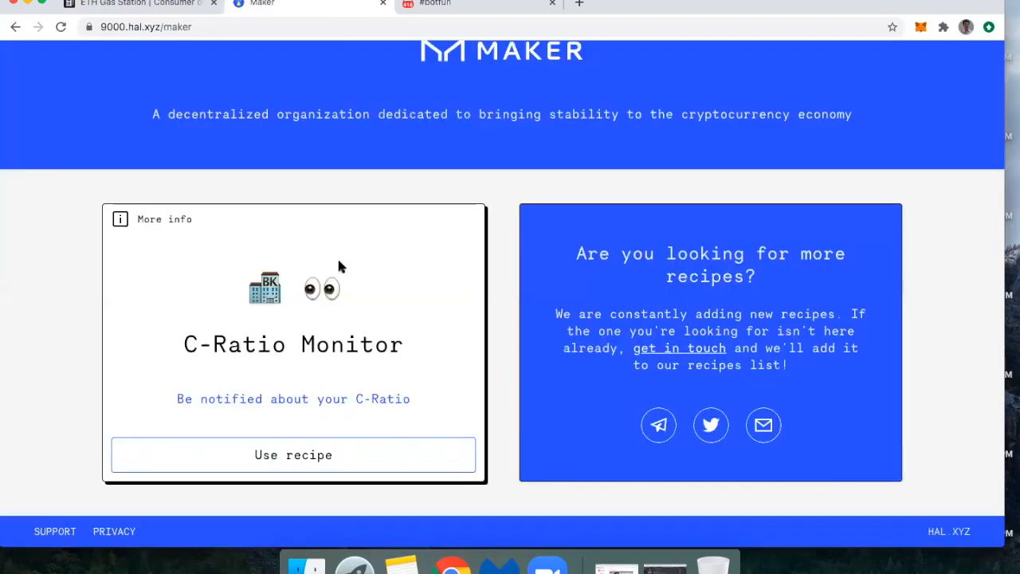
{"action": "mouse_move", "coordinate": [366, 411]}
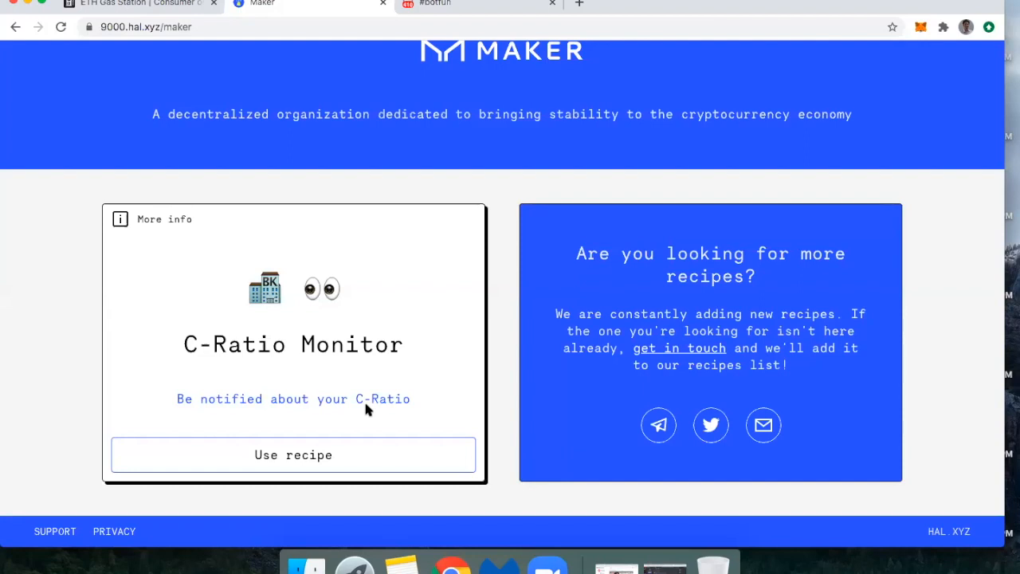
{"action": "left_click", "coordinate": [292, 454]}
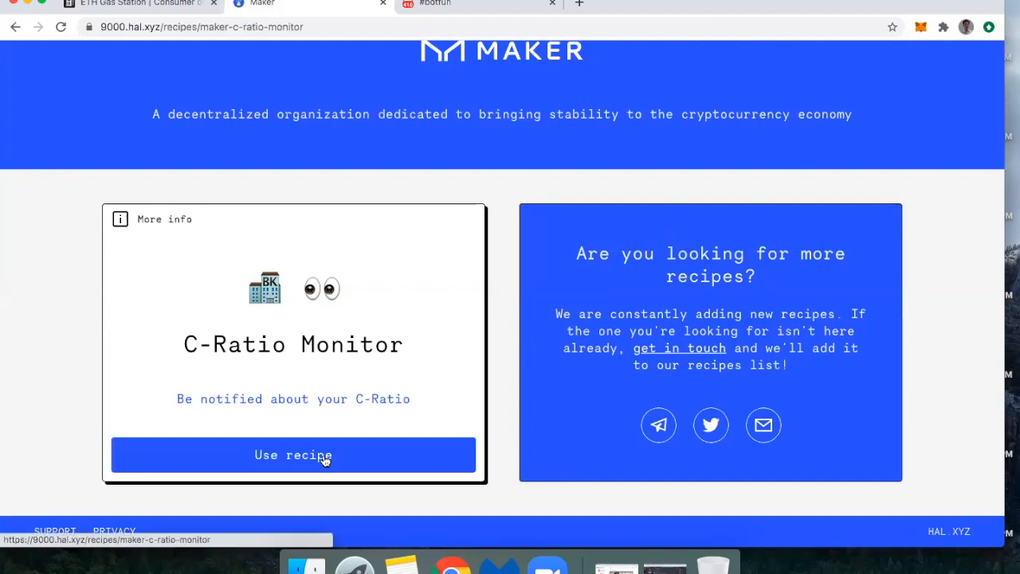
{"action": "left_click", "coordinate": [292, 454]}
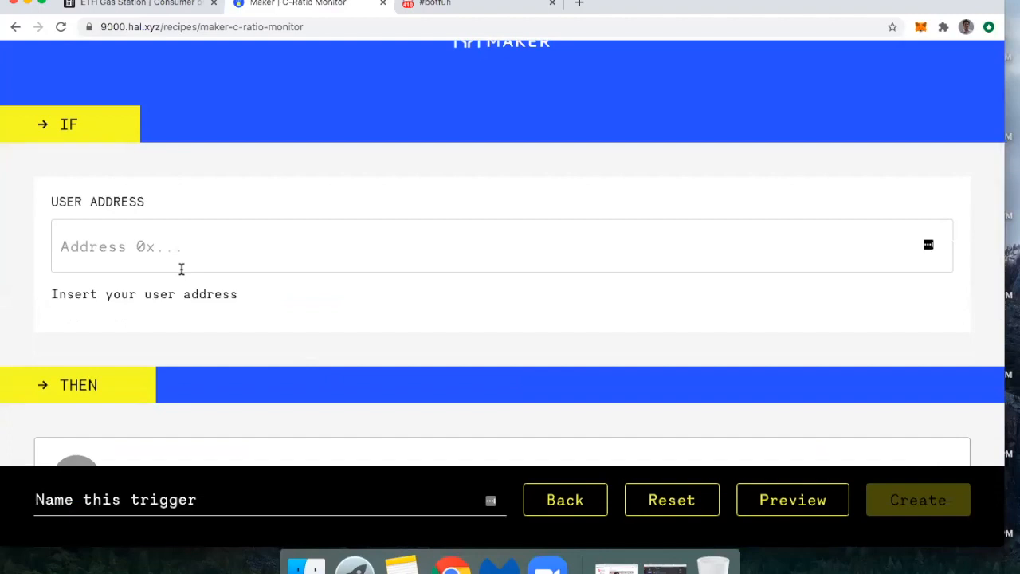
{"action": "scroll", "scroll_direction": "down", "scroll_amount": 3}
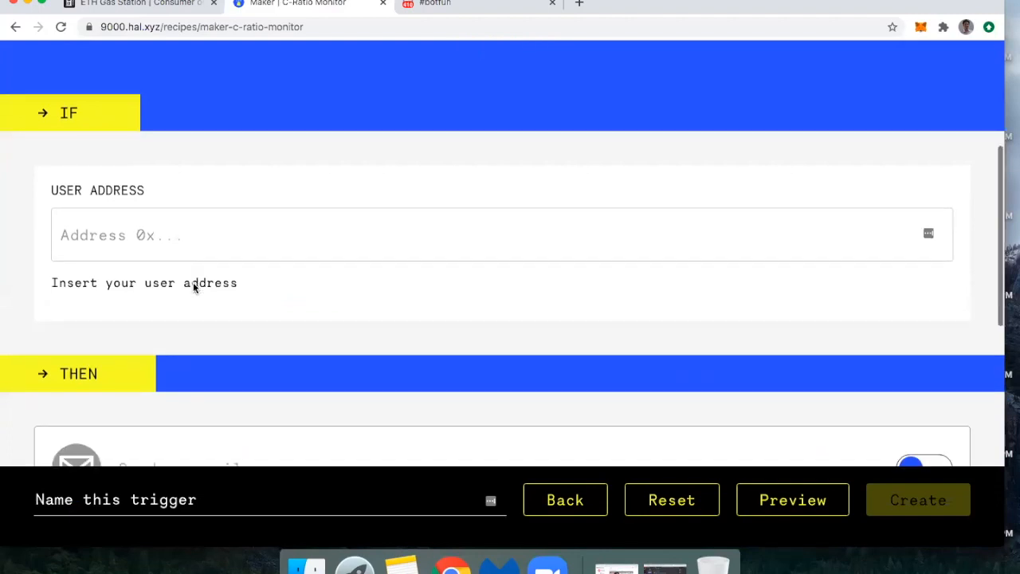
{"action": "scroll", "scroll_direction": "down", "scroll_amount": 3}
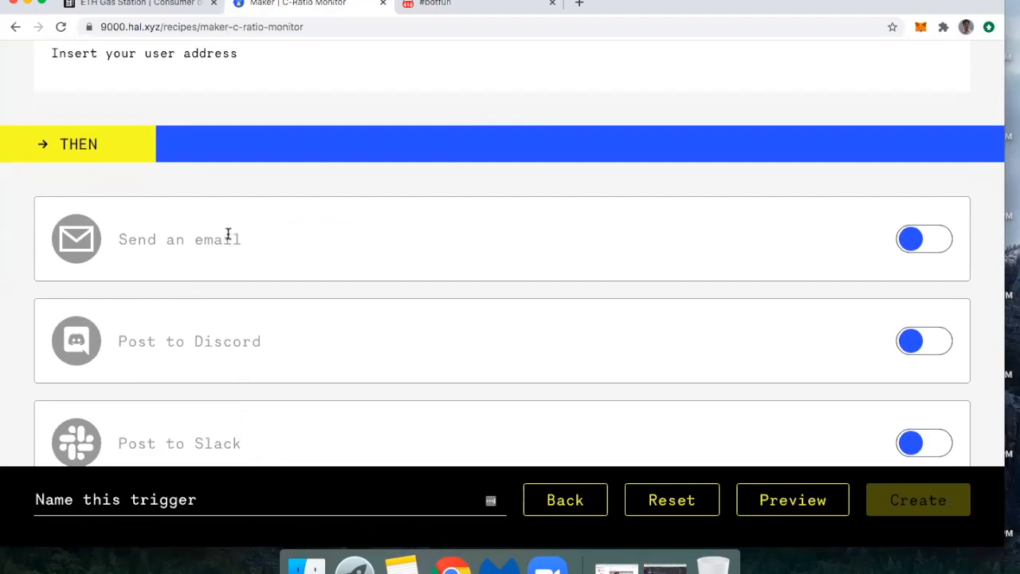
{"action": "scroll", "scroll_direction": "down", "scroll_amount": 3}
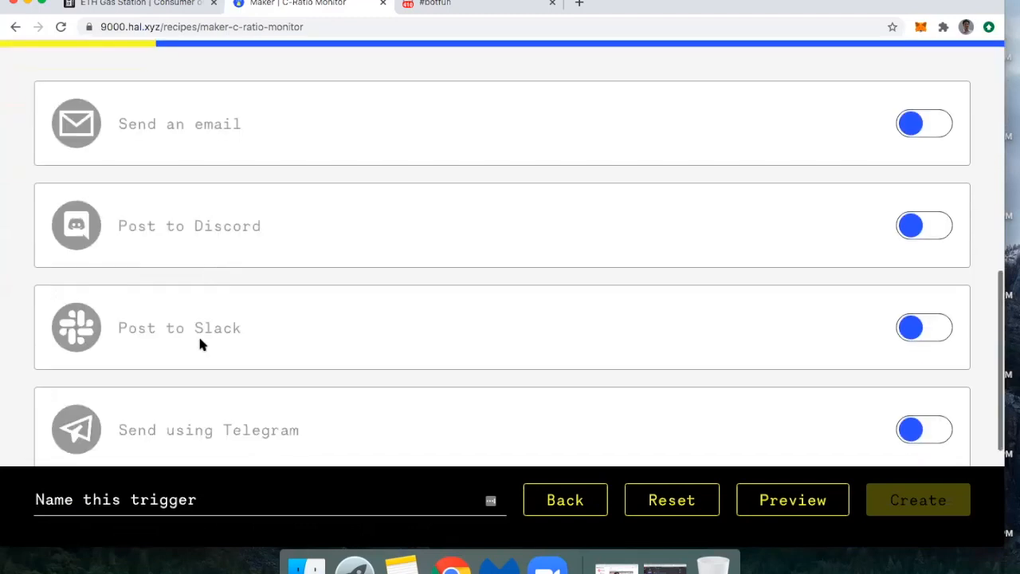
{"action": "scroll", "scroll_direction": "down", "scroll_amount": 3}
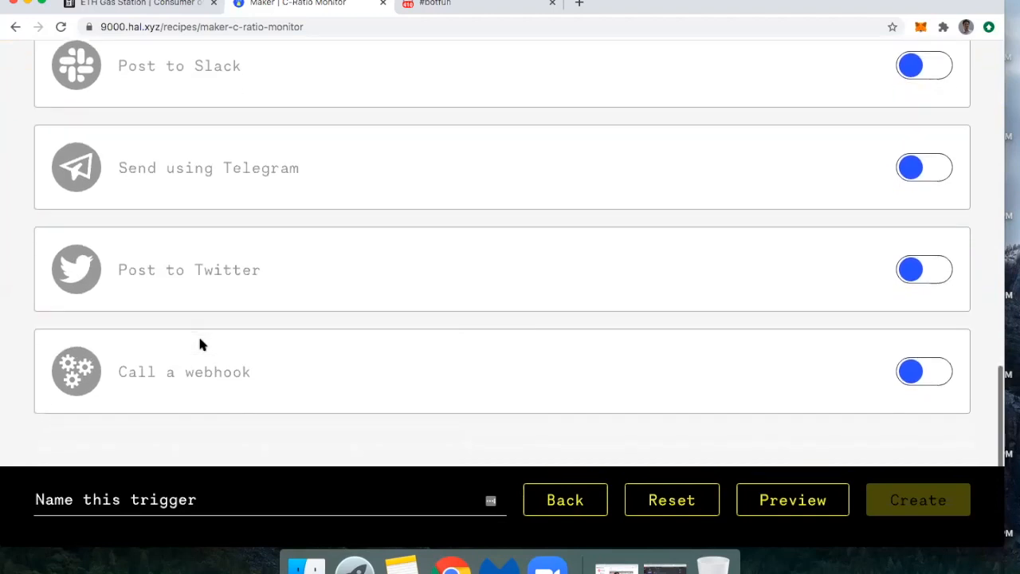
{"action": "mouse_move", "coordinate": [266, 398]}
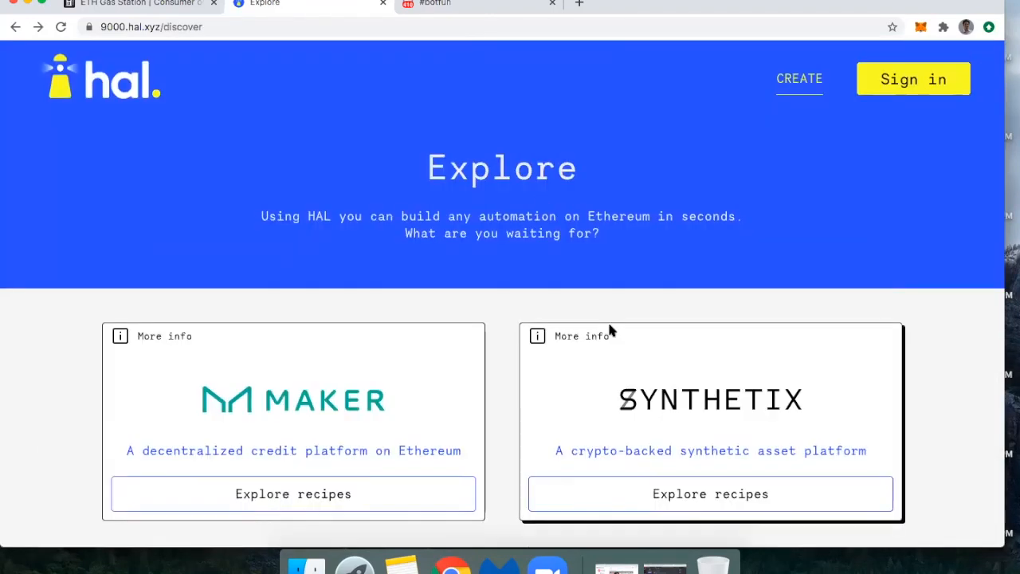
{"action": "mouse_move", "coordinate": [647, 363]}
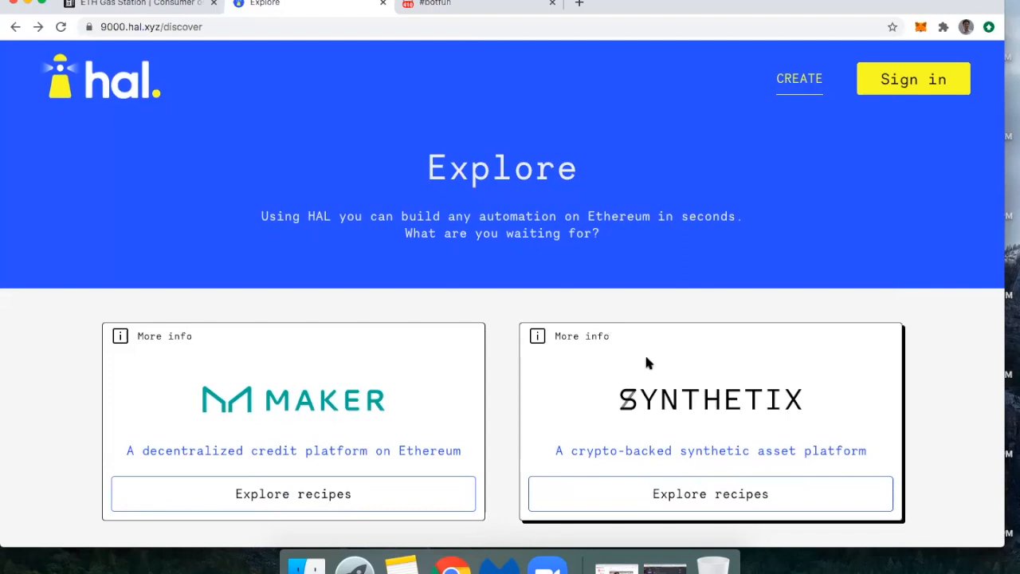
{"action": "mouse_move", "coordinate": [650, 405]}
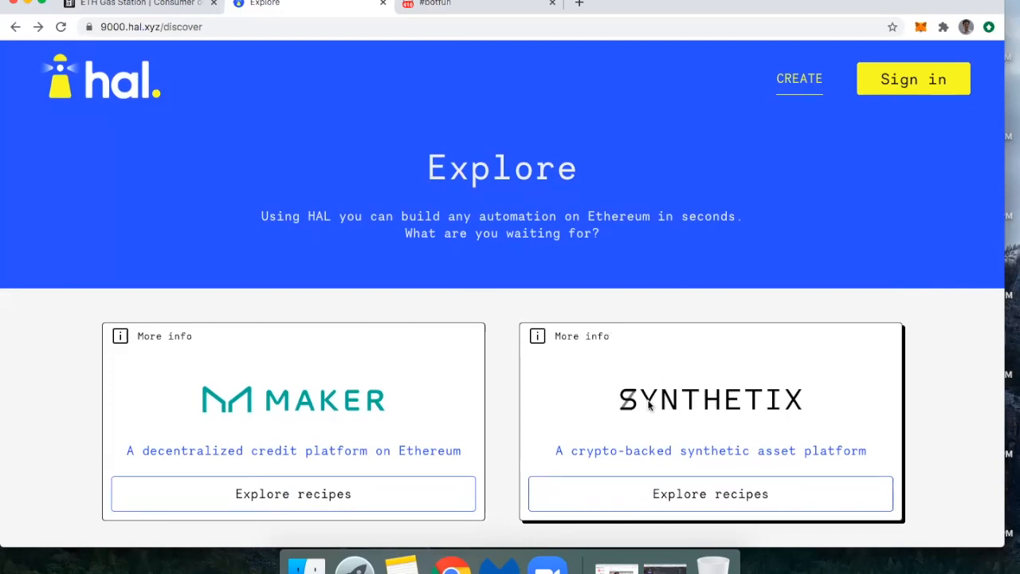
Scroll the Explore page and browse Loopring's recipes.
{"action": "scroll", "scroll_direction": "down", "scroll_amount": 3}
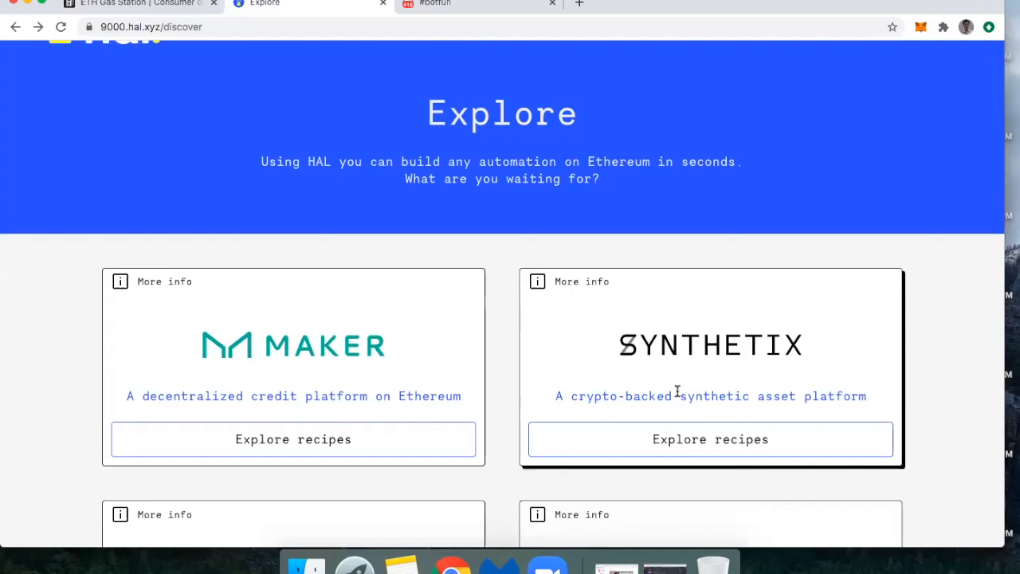
{"action": "scroll", "scroll_direction": "down", "scroll_amount": 3}
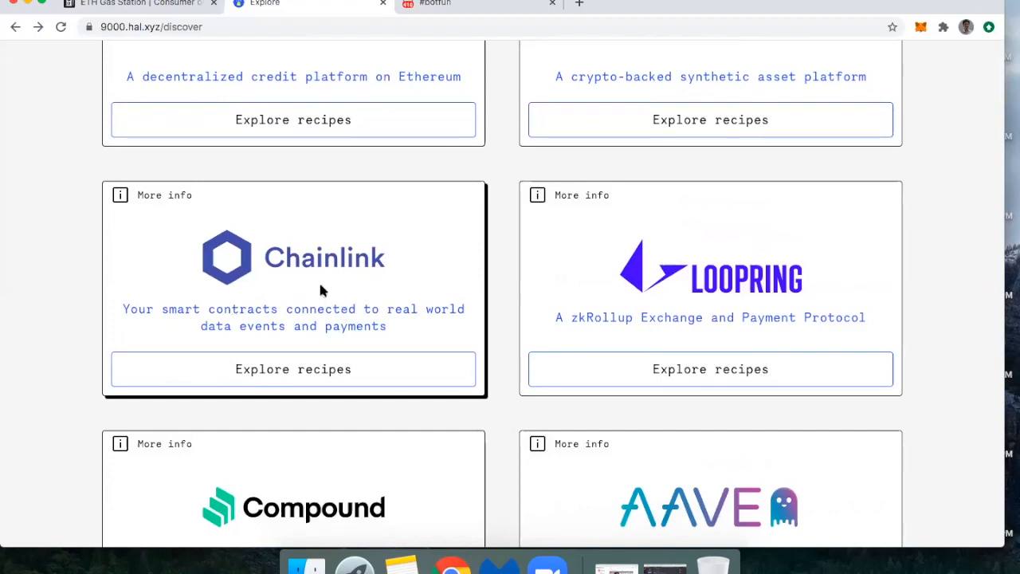
{"action": "mouse_move", "coordinate": [662, 320]}
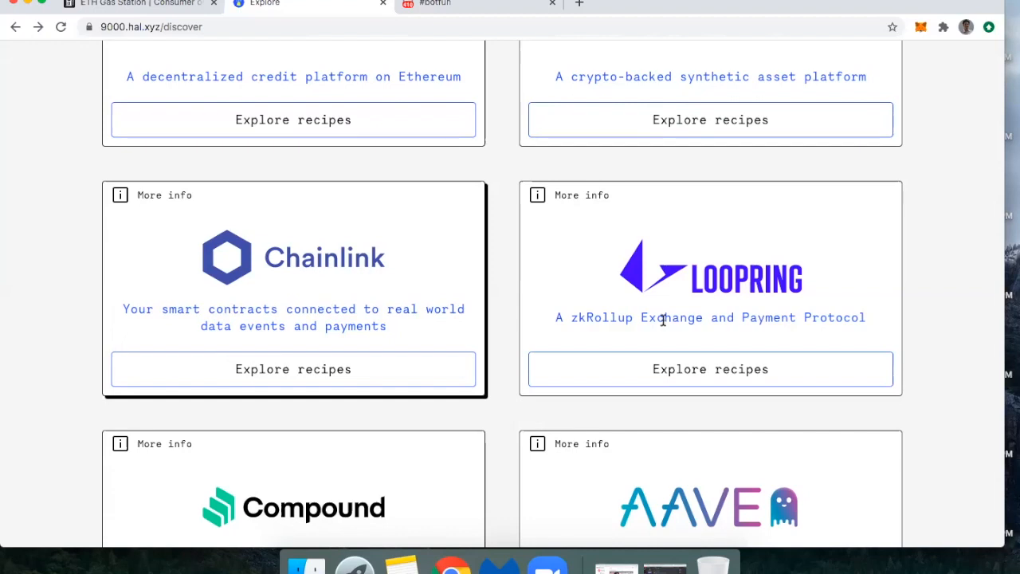
{"action": "left_click", "coordinate": [709, 368]}
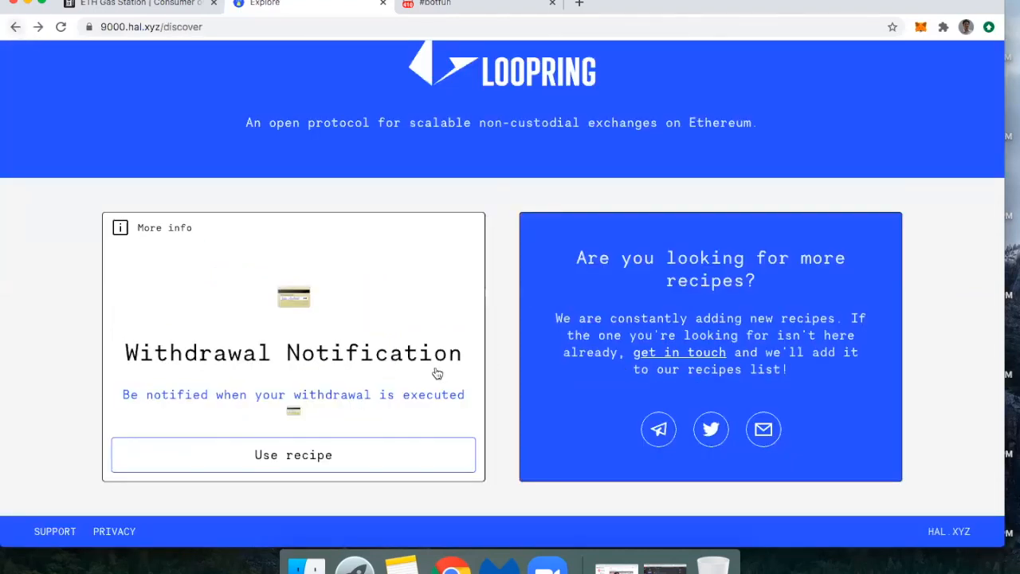
{"action": "scroll", "scroll_direction": "down", "scroll_amount": 3}
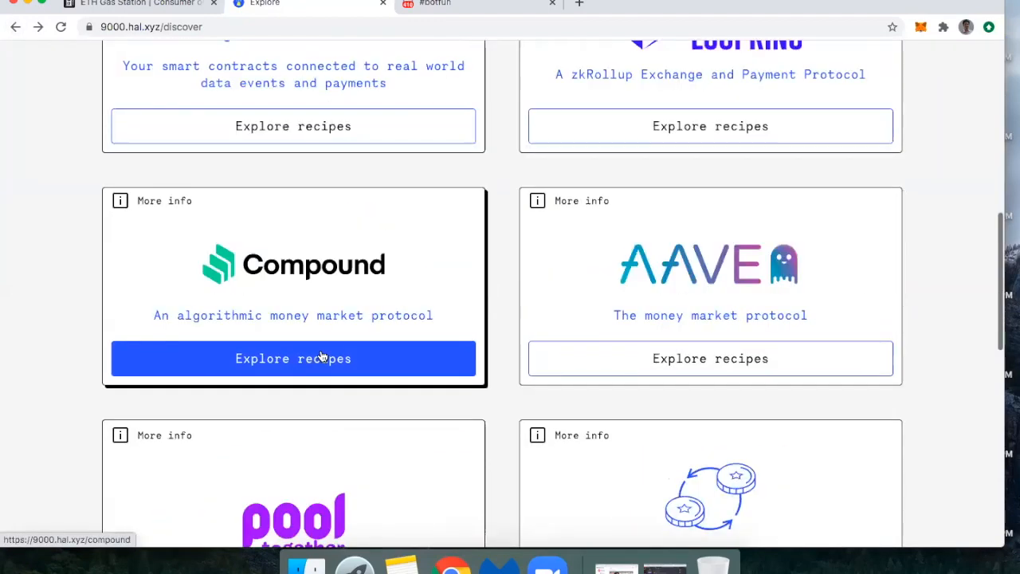
Start Compound's Track Supply and Borrow Rates recipe and choose USDT as the watched asset.
{"action": "left_click", "coordinate": [293, 358]}
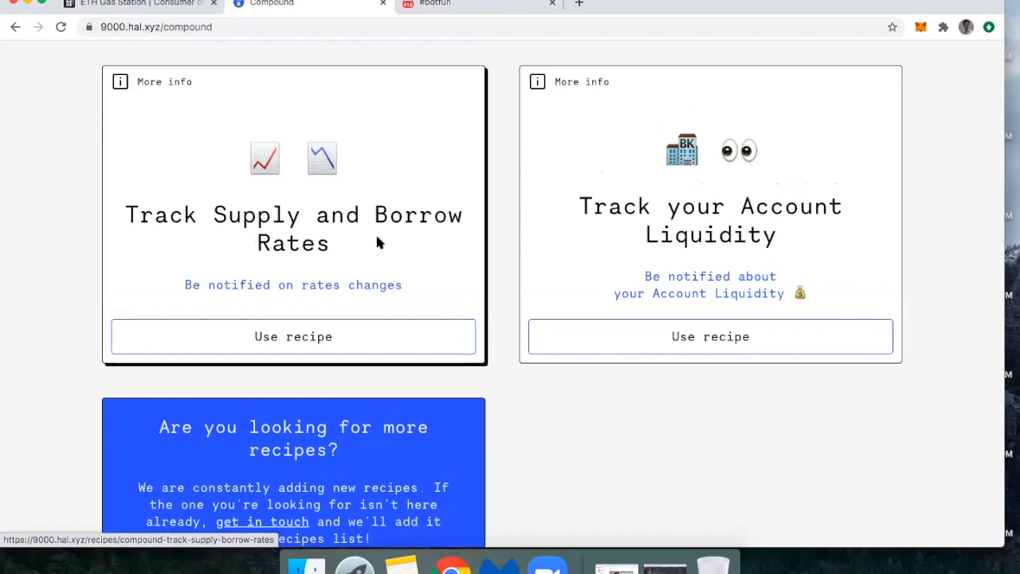
{"action": "mouse_move", "coordinate": [326, 328]}
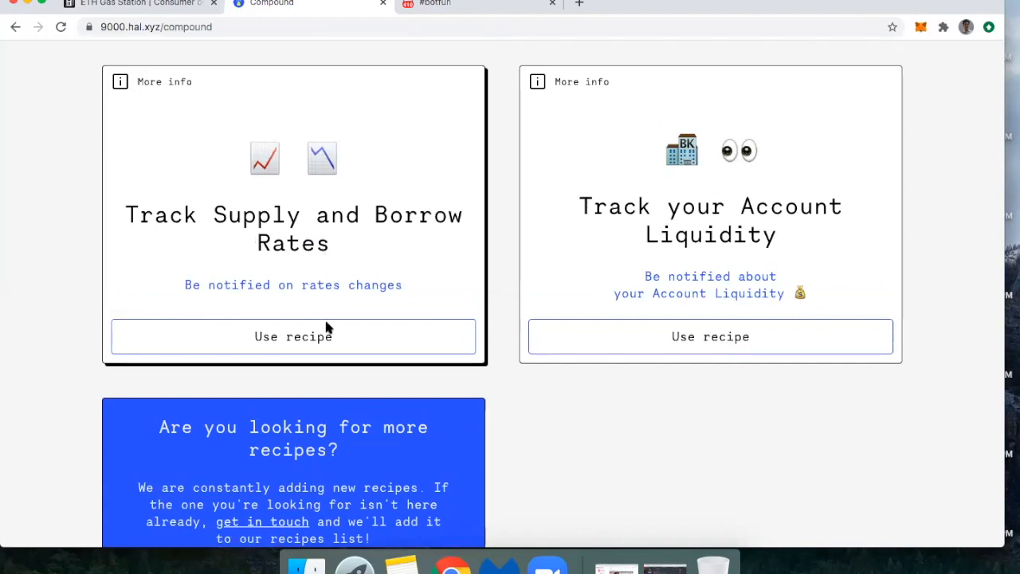
{"action": "left_click", "coordinate": [293, 335]}
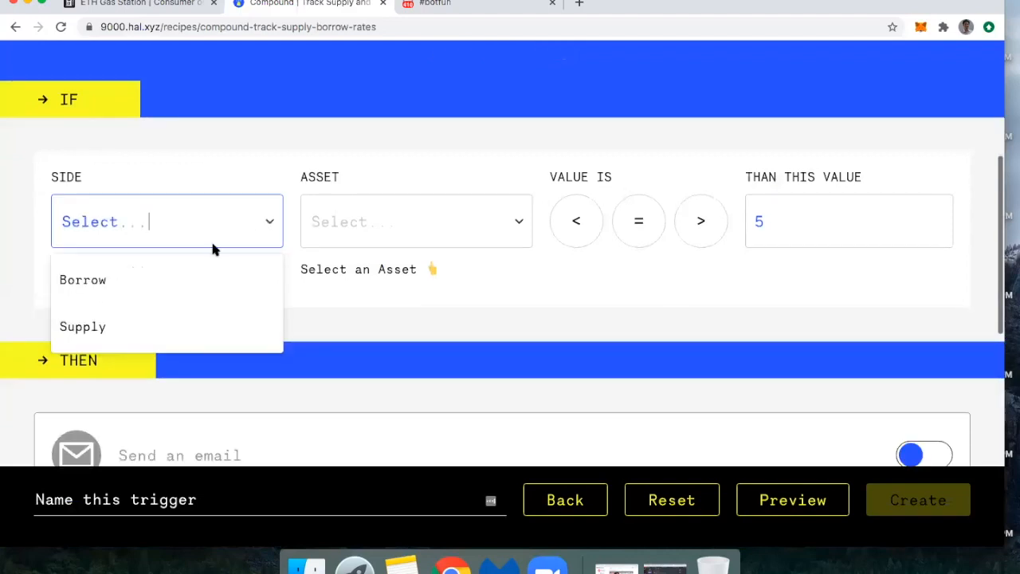
{"action": "mouse_move", "coordinate": [73, 330]}
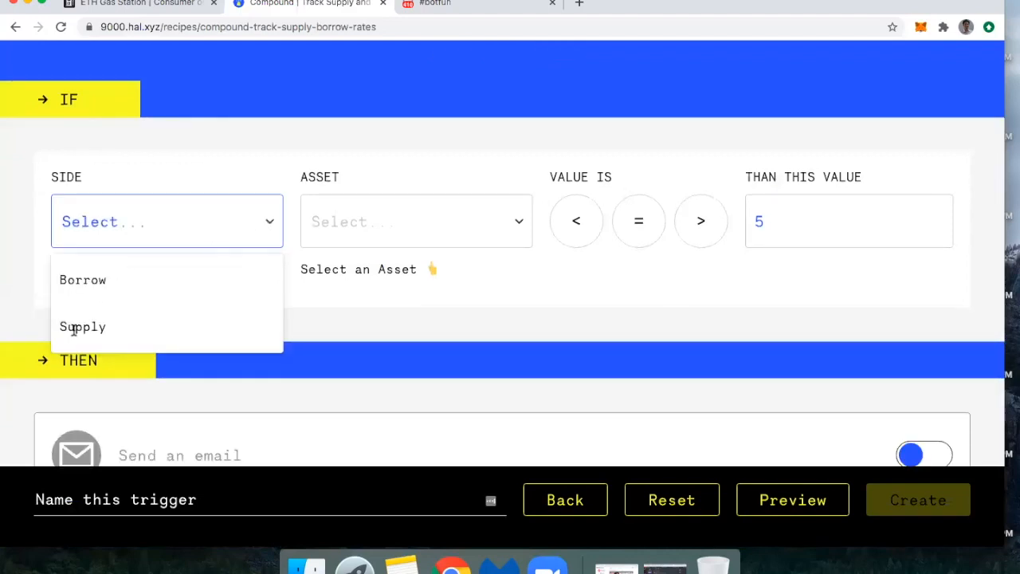
{"action": "left_click", "coordinate": [83, 327]}
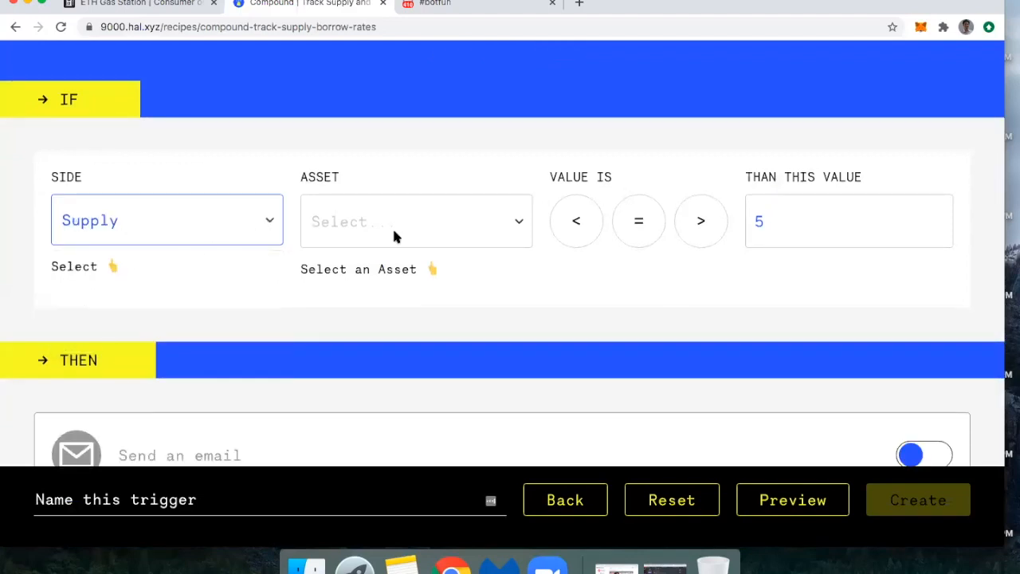
{"action": "left_click", "coordinate": [416, 220]}
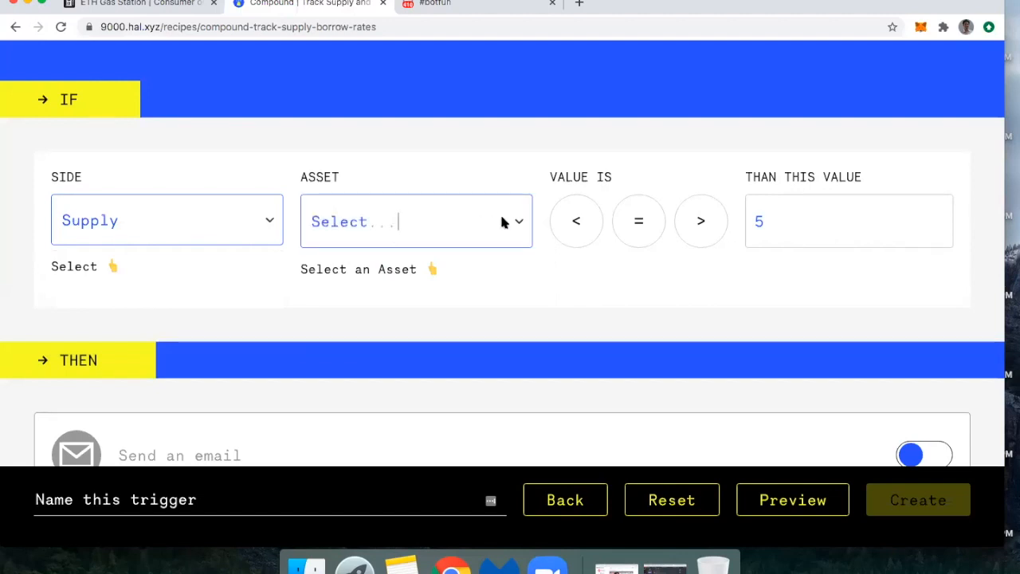
{"action": "left_click", "coordinate": [416, 221]}
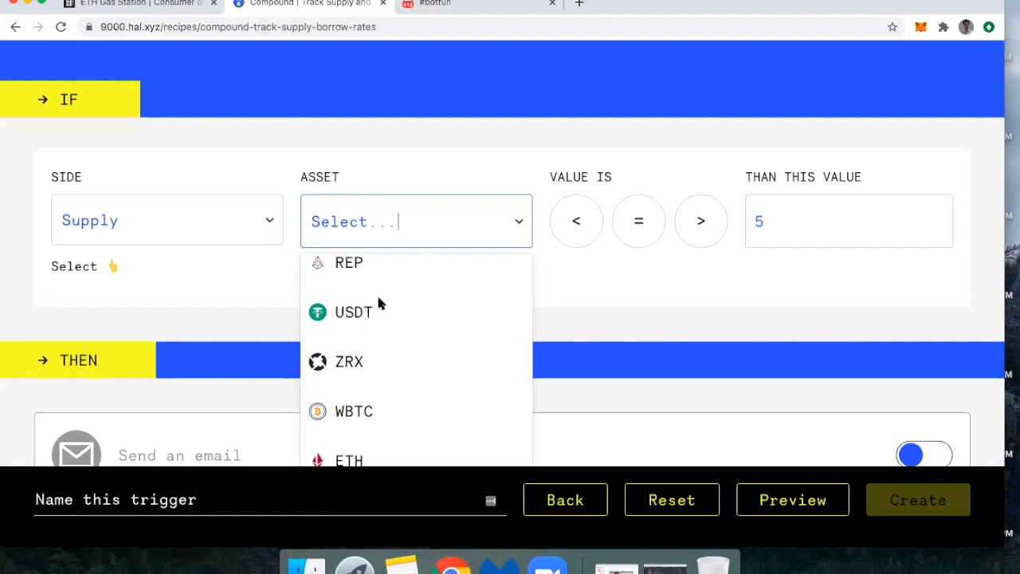
{"action": "mouse_move", "coordinate": [382, 310]}
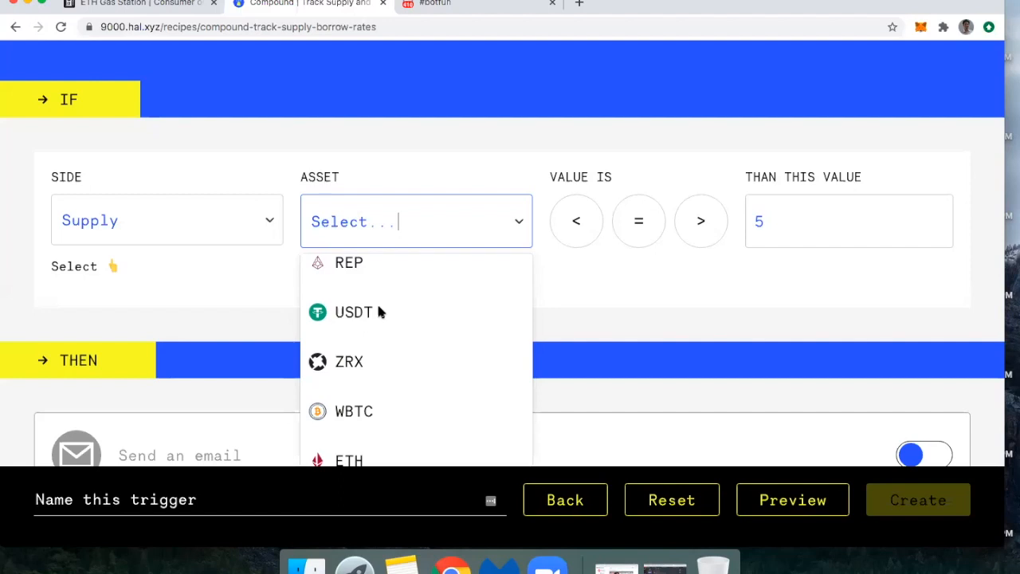
{"action": "mouse_move", "coordinate": [345, 312]}
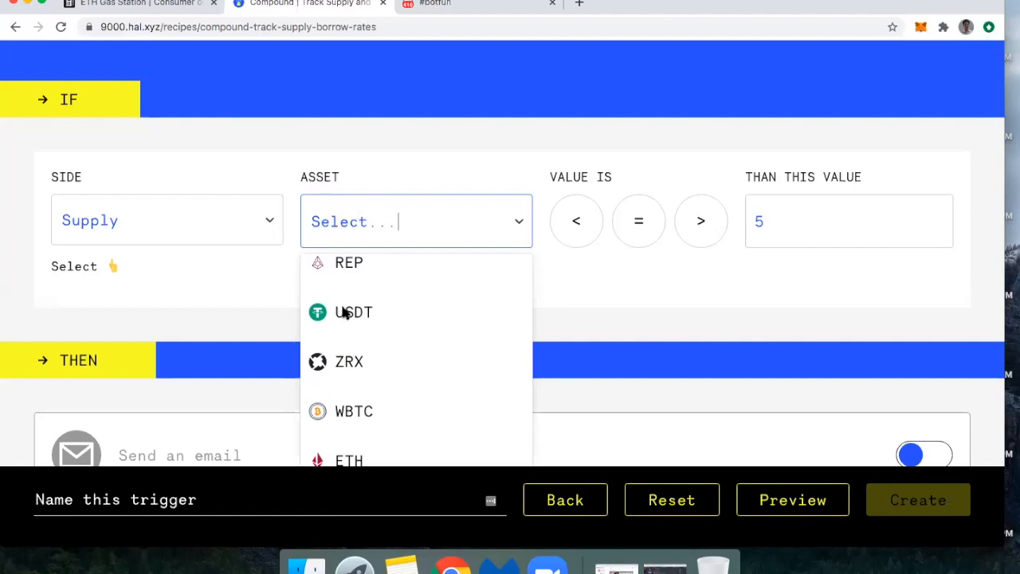
{"action": "left_click", "coordinate": [353, 312]}
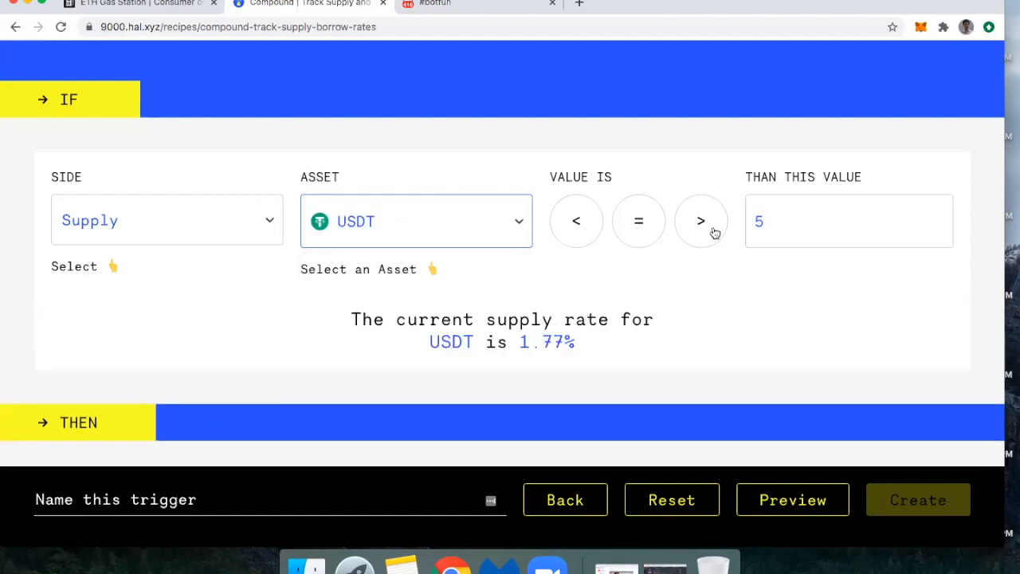
{"action": "mouse_move", "coordinate": [227, 228]}
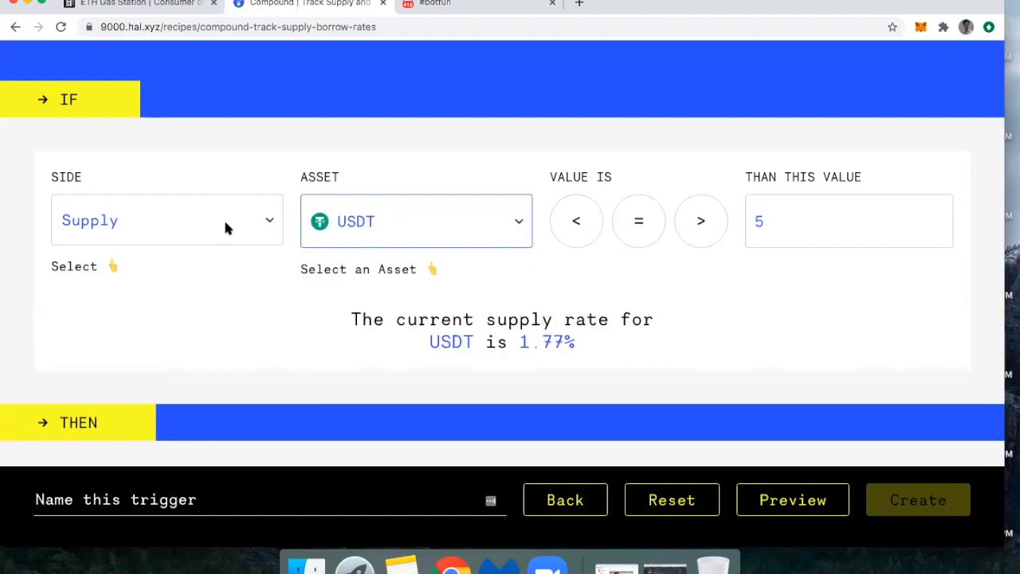
{"action": "mouse_move", "coordinate": [180, 258]}
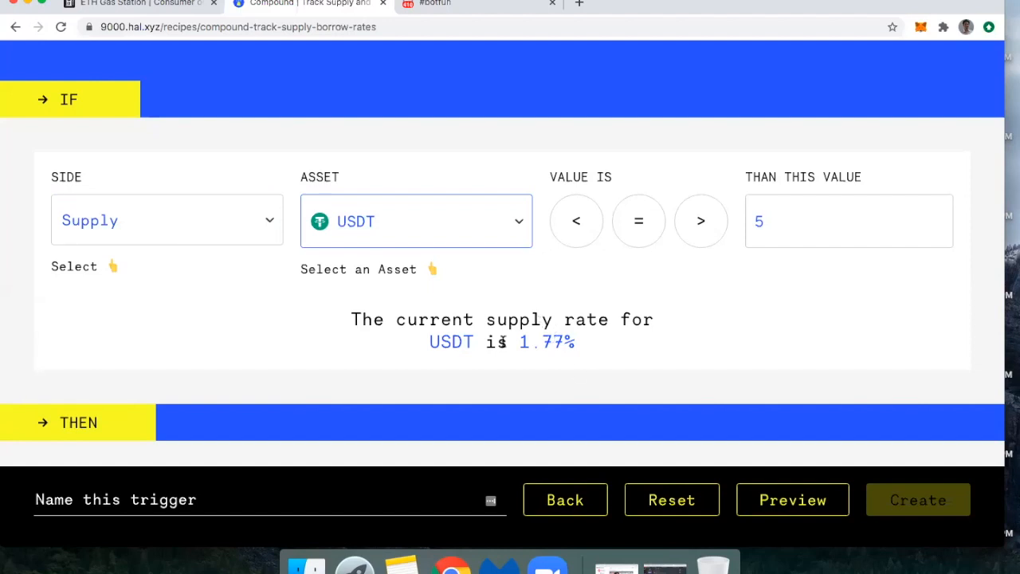
{"action": "mouse_move", "coordinate": [676, 219]}
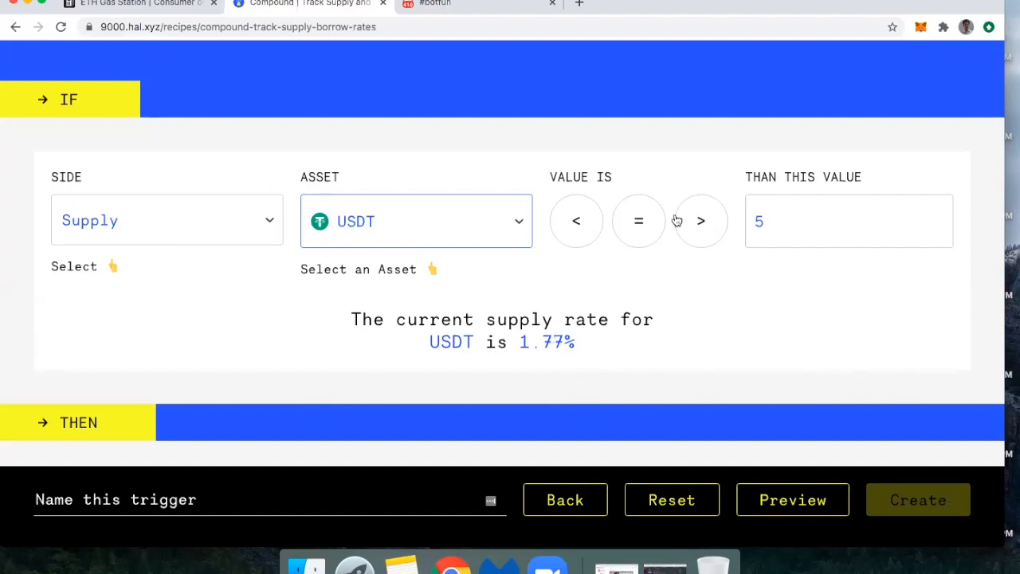
{"action": "mouse_move", "coordinate": [649, 235]}
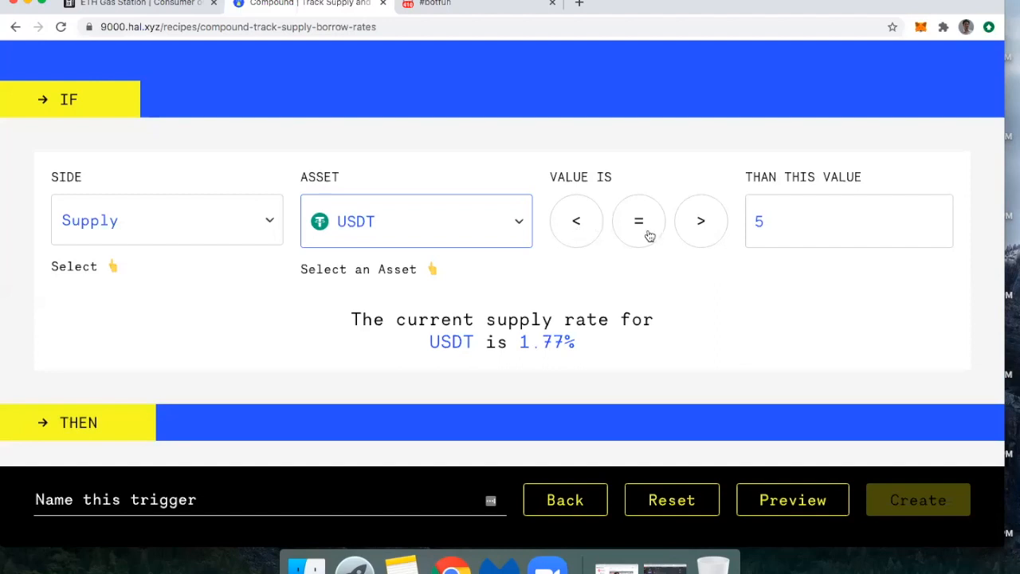
Select the threshold rate field and scroll down to the Send an email action.
{"action": "left_click", "coordinate": [849, 221]}
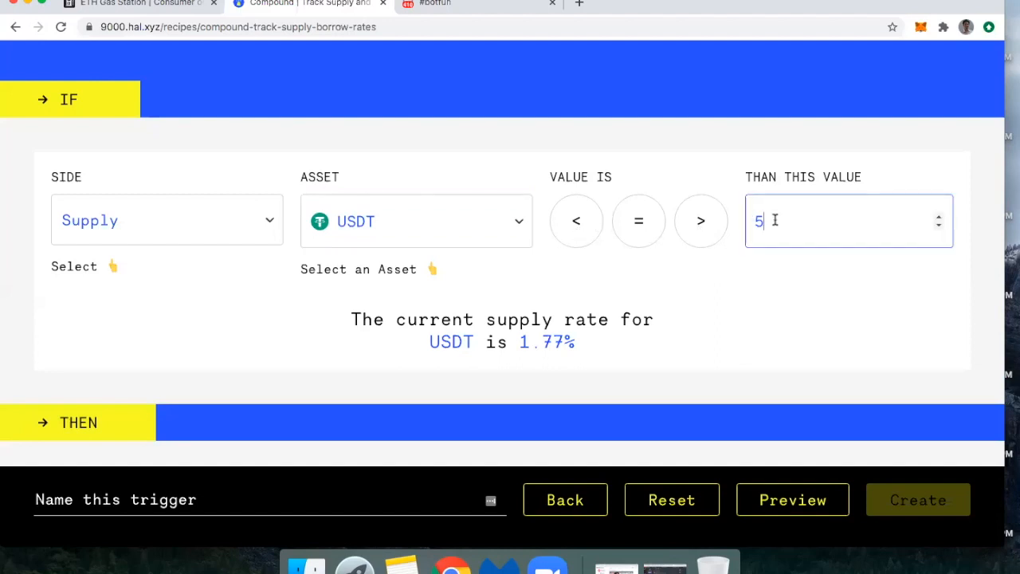
{"action": "scroll", "scroll_direction": "down", "scroll_amount": 3}
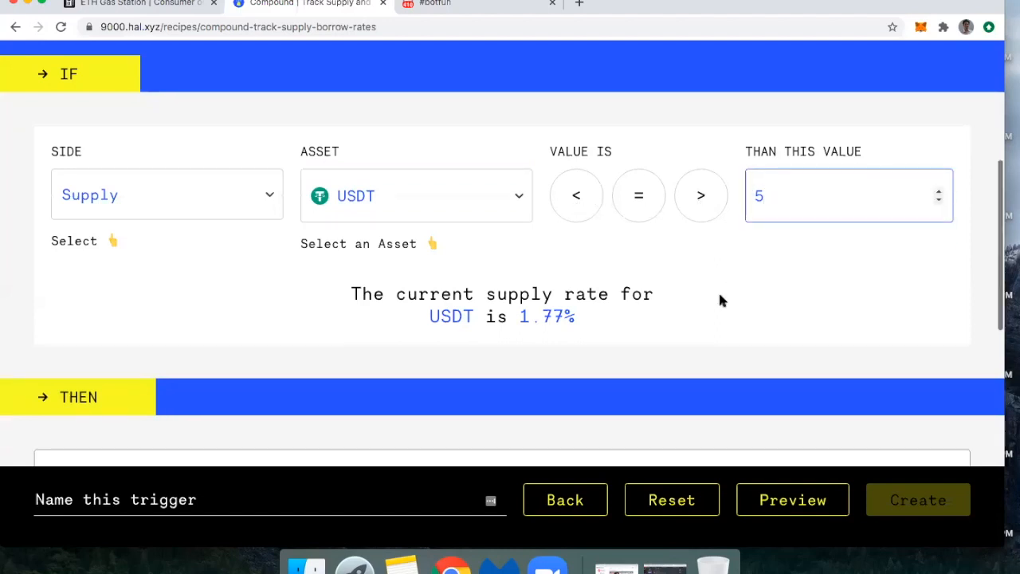
{"action": "scroll", "scroll_direction": "down", "scroll_amount": 3}
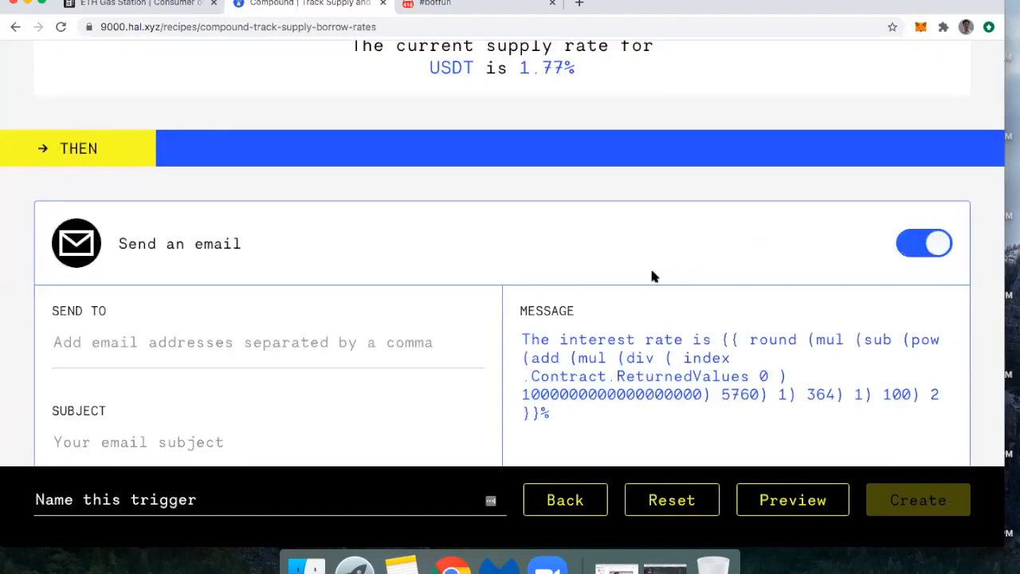
{"action": "scroll", "scroll_direction": "down", "scroll_amount": 3}
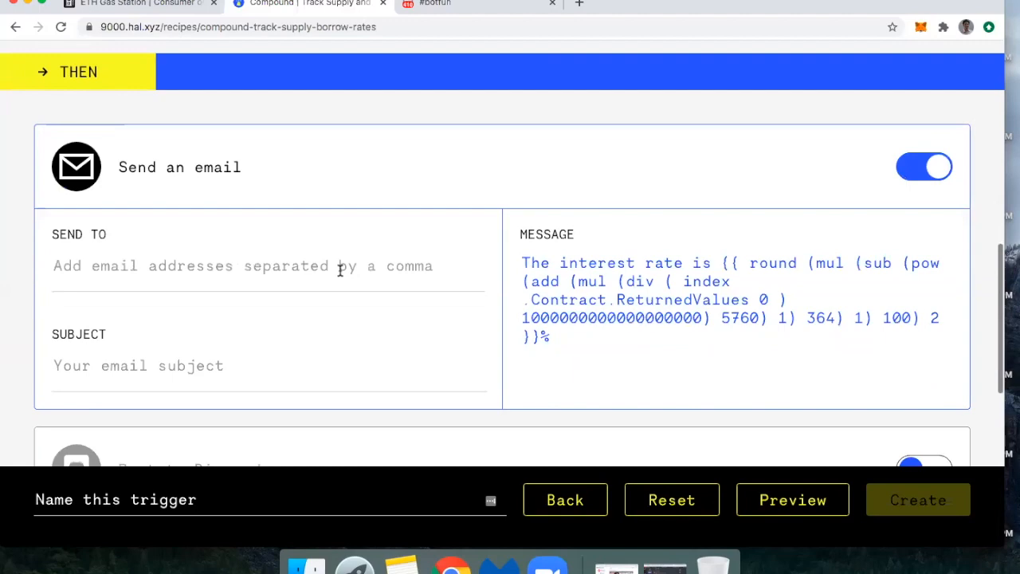
{"action": "scroll", "scroll_direction": "down", "scroll_amount": 3}
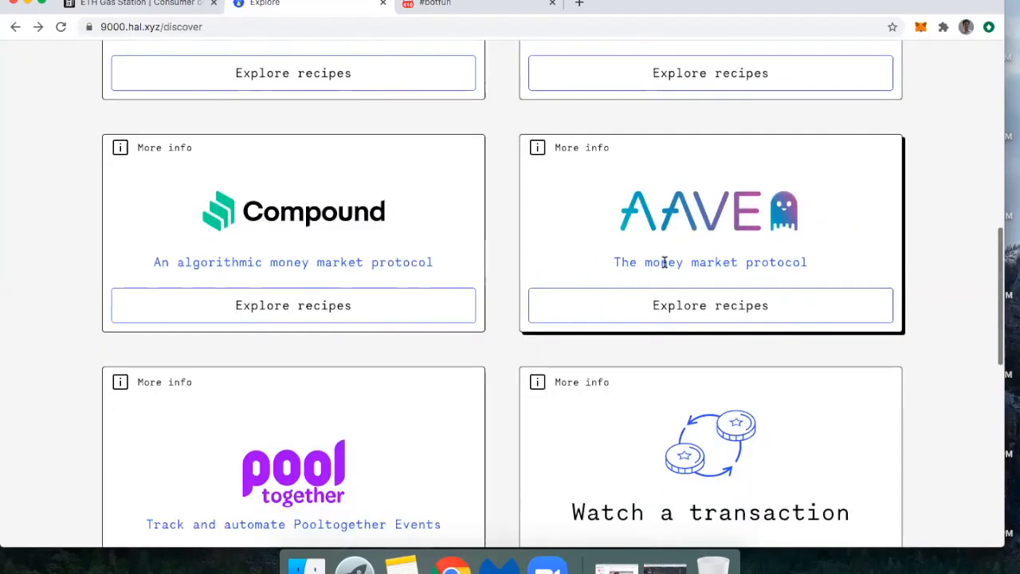
{"action": "mouse_move", "coordinate": [710, 306]}
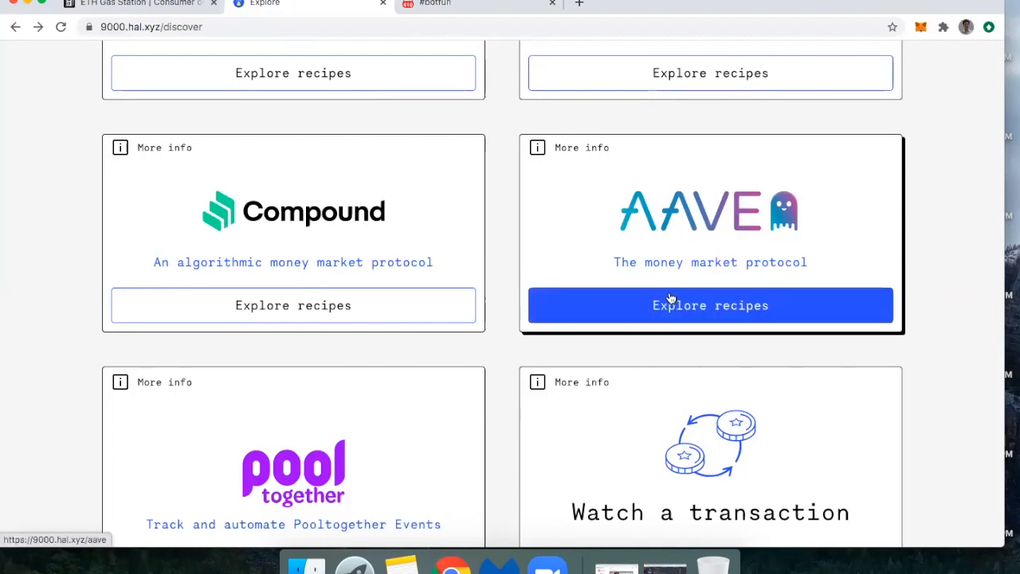
Browse PoolTogether's Winner notification recipe, then go back to the Explore page.
{"action": "scroll", "scroll_direction": "down", "scroll_amount": 3}
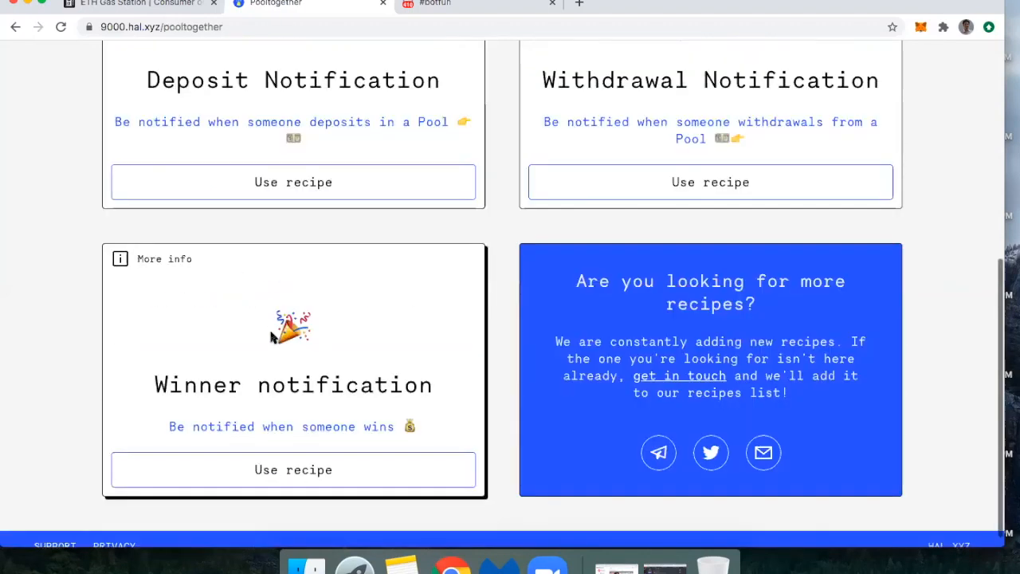
{"action": "mouse_move", "coordinate": [309, 430]}
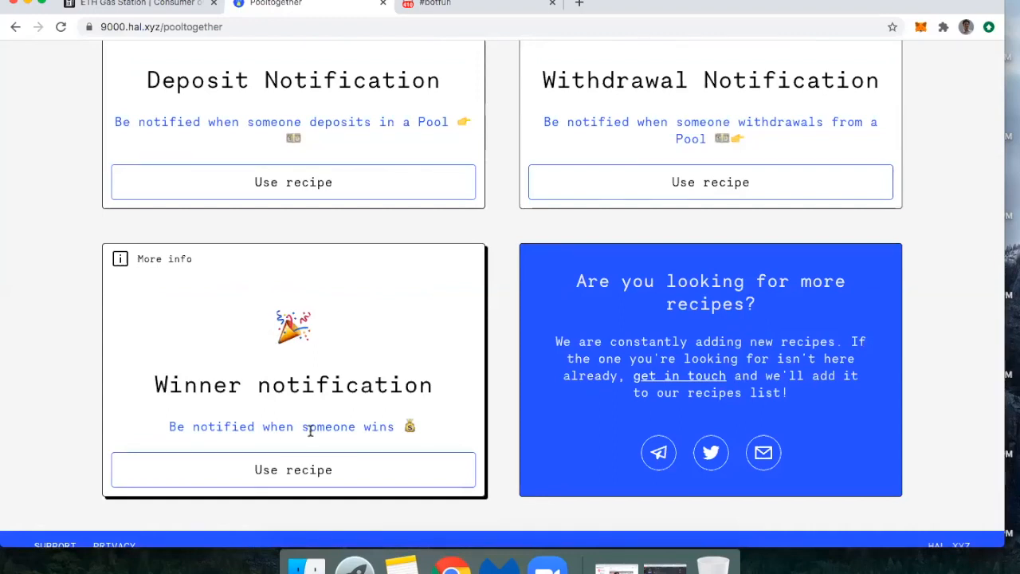
{"action": "mouse_move", "coordinate": [292, 469]}
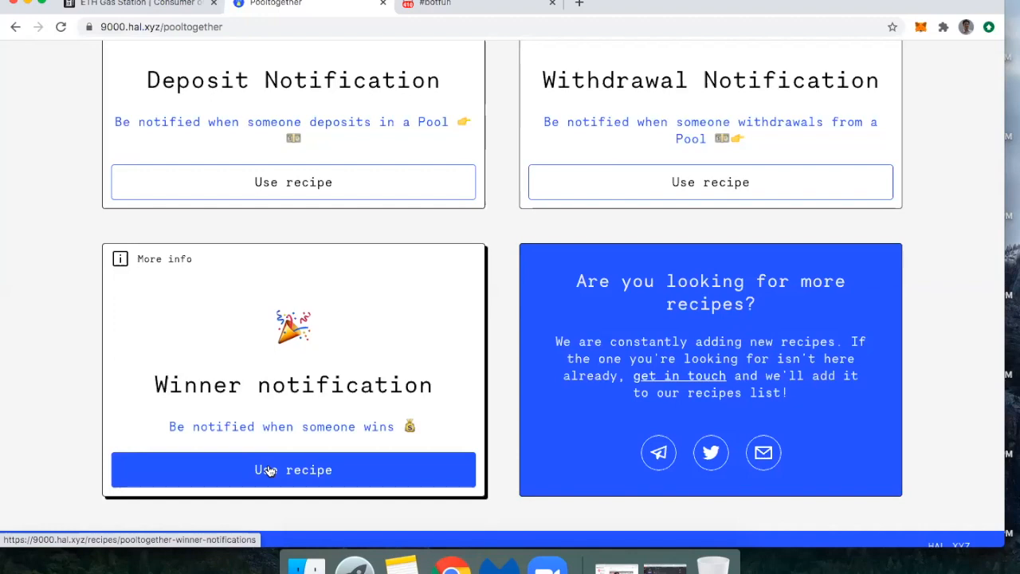
{"action": "left_click", "coordinate": [292, 469]}
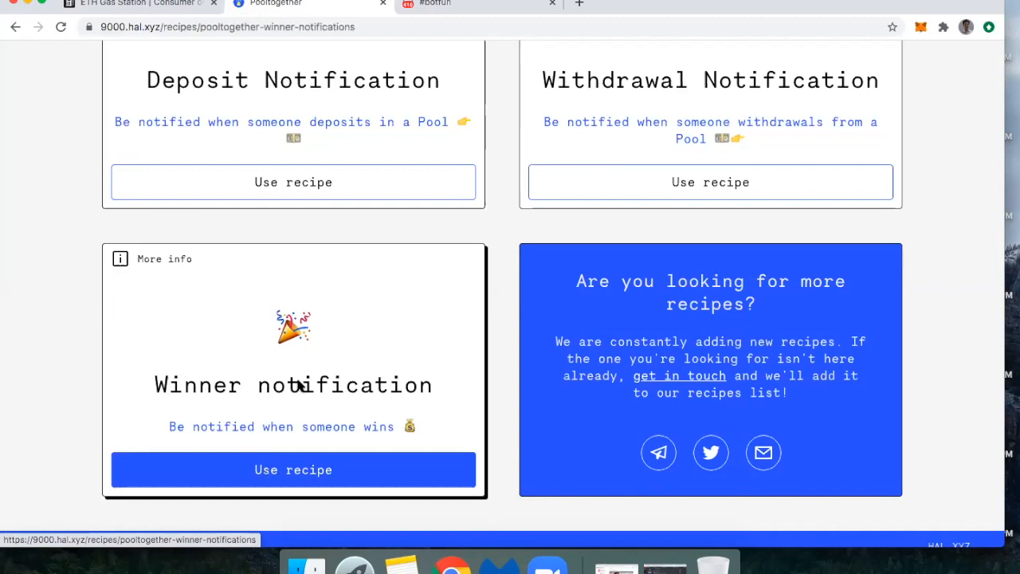
{"action": "left_click", "coordinate": [292, 469]}
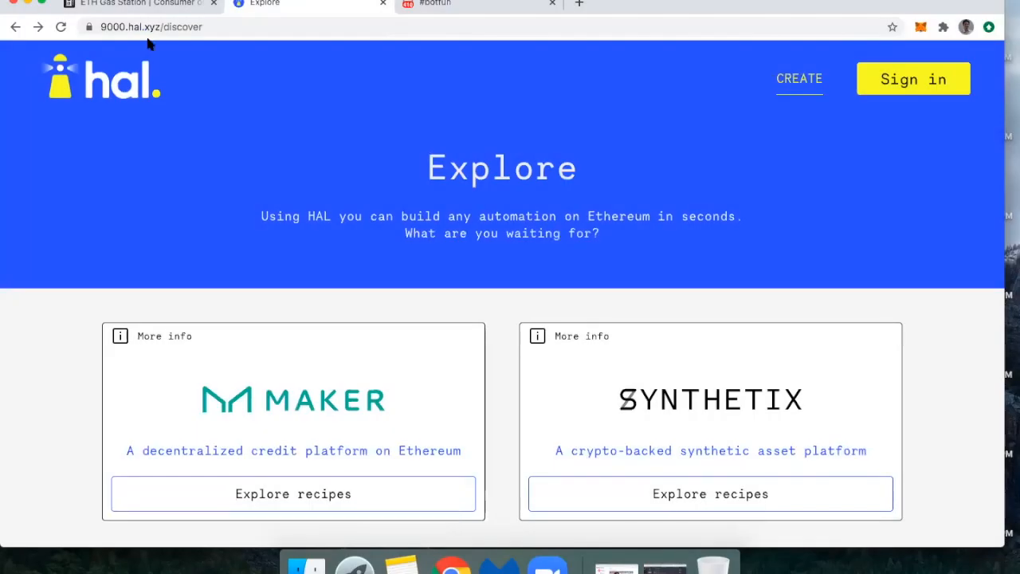
Check ETH Gas Station's recommended prices (62/60/54 Gwei), then return to HAL.
{"action": "left_click", "coordinate": [135, 4]}
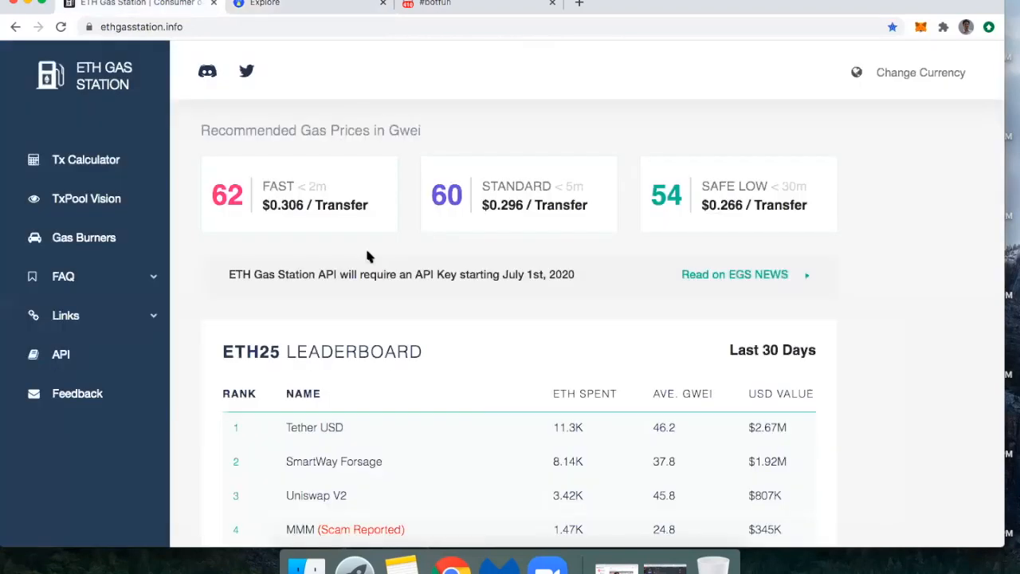
{"action": "mouse_move", "coordinate": [524, 266]}
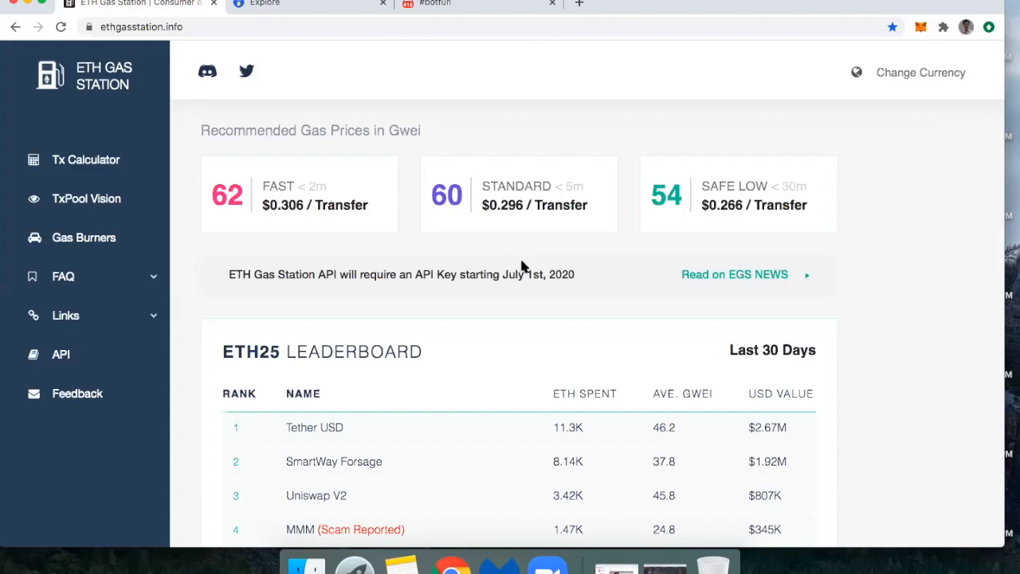
{"action": "mouse_move", "coordinate": [362, 229]}
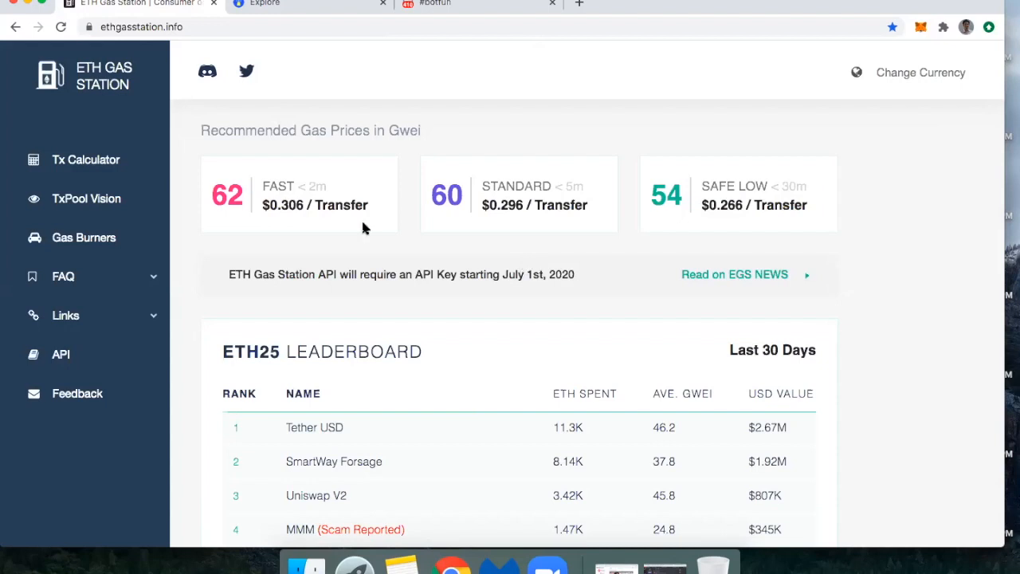
{"action": "mouse_move", "coordinate": [359, 224]}
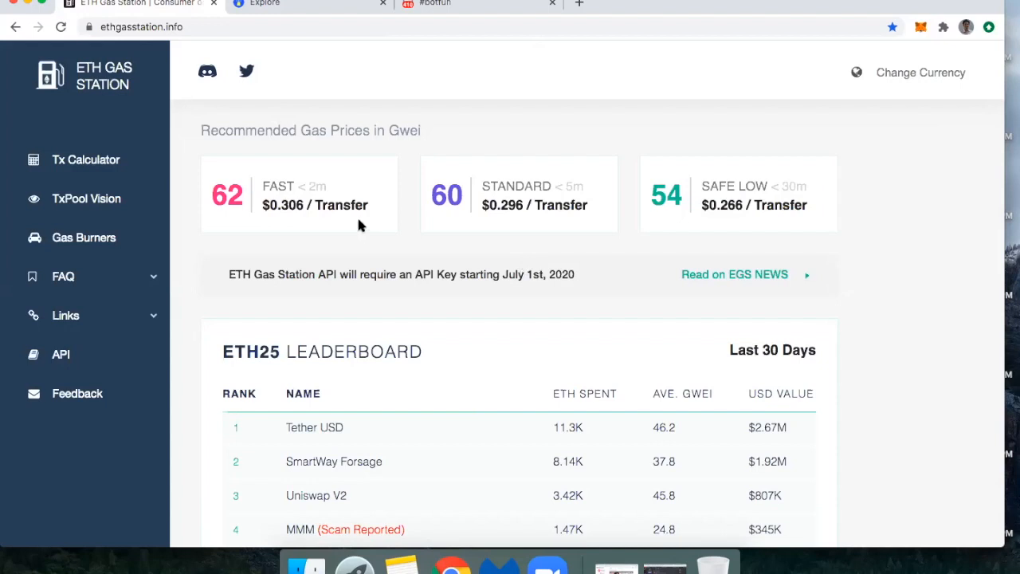
{"action": "left_click", "coordinate": [264, 3]}
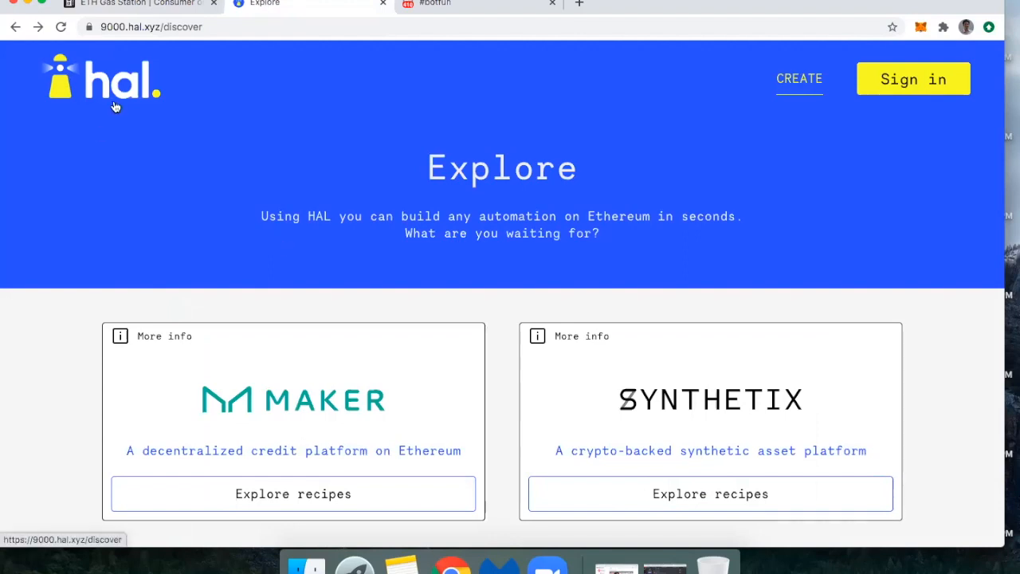
{"action": "mouse_move", "coordinate": [139, 34]}
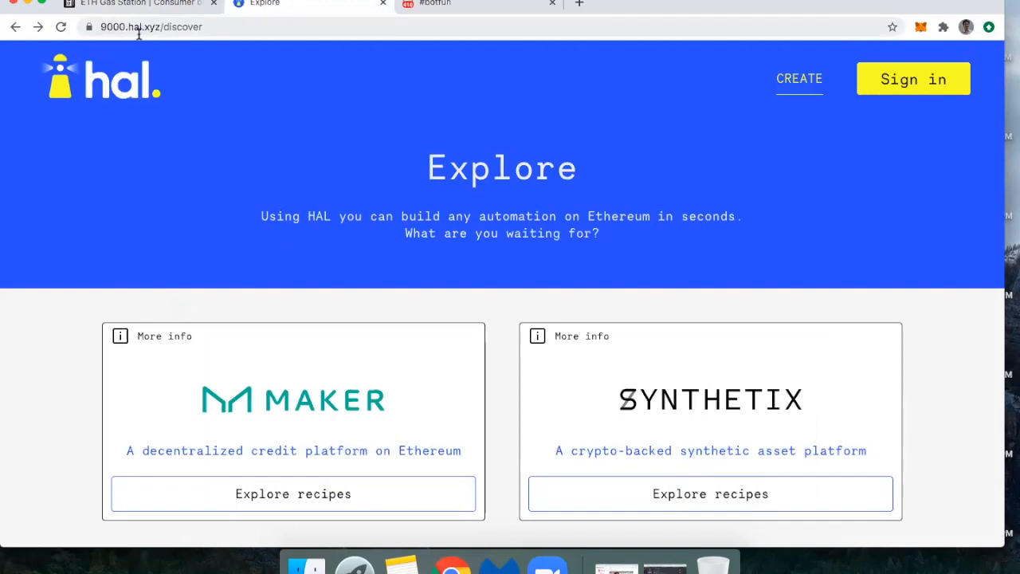
{"action": "mouse_move", "coordinate": [402, 325]}
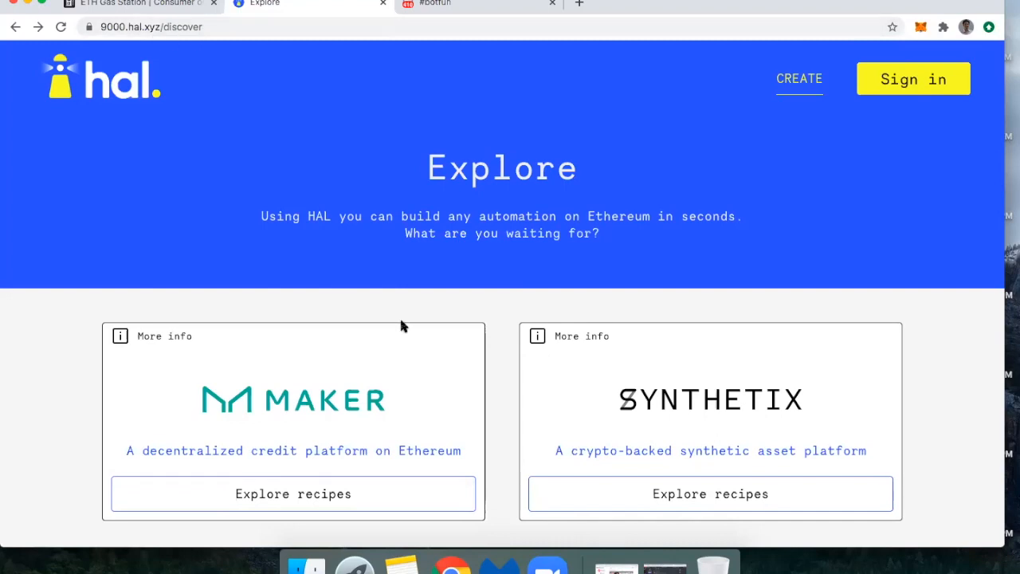
Open Chainlink's Track Gas Price recipe, then compare prices on ETH Gas Station.
{"action": "scroll", "scroll_direction": "down", "scroll_amount": 3}
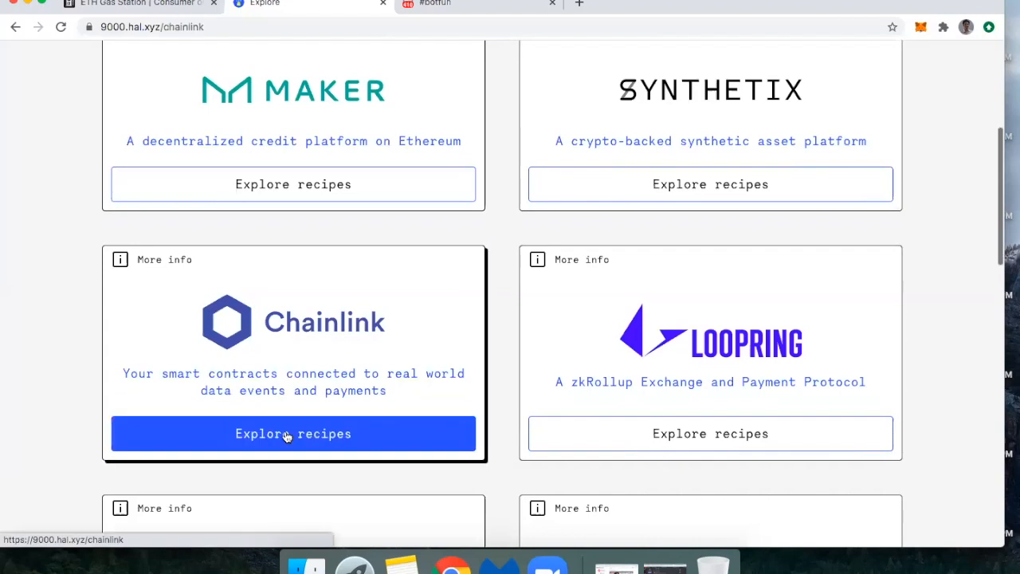
{"action": "left_click", "coordinate": [293, 432]}
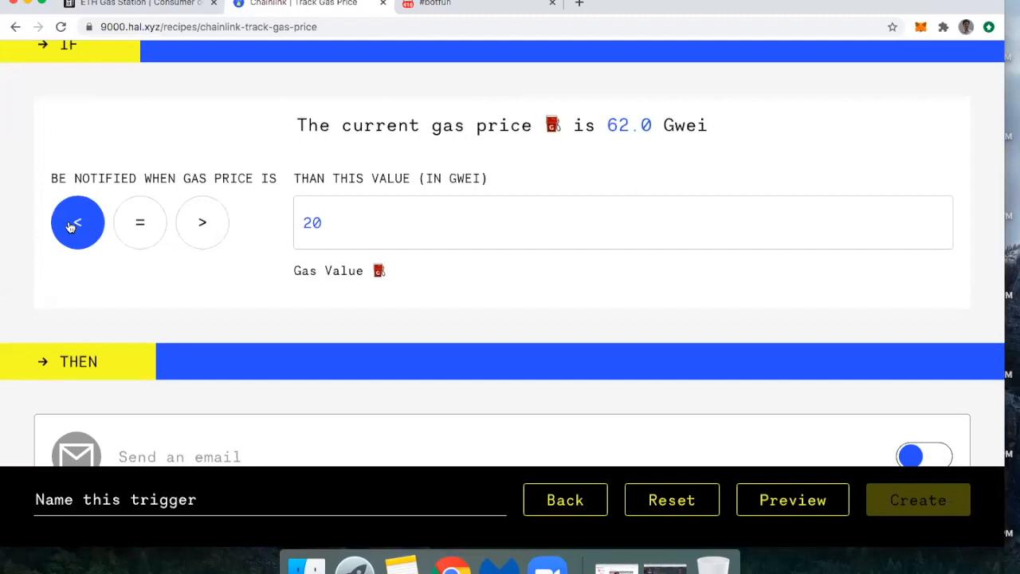
{"action": "mouse_move", "coordinate": [157, 225]}
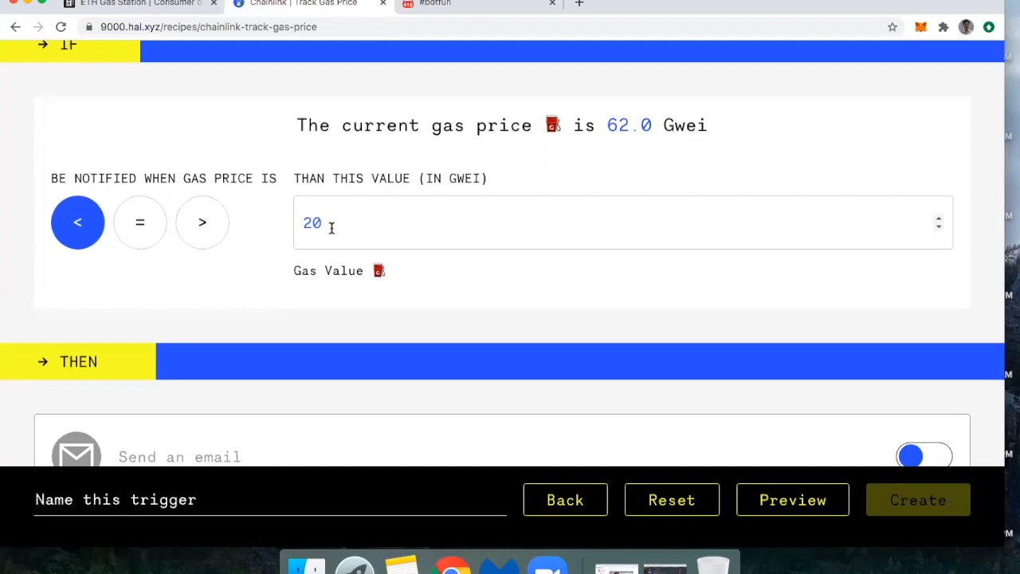
{"action": "mouse_move", "coordinate": [448, 177]}
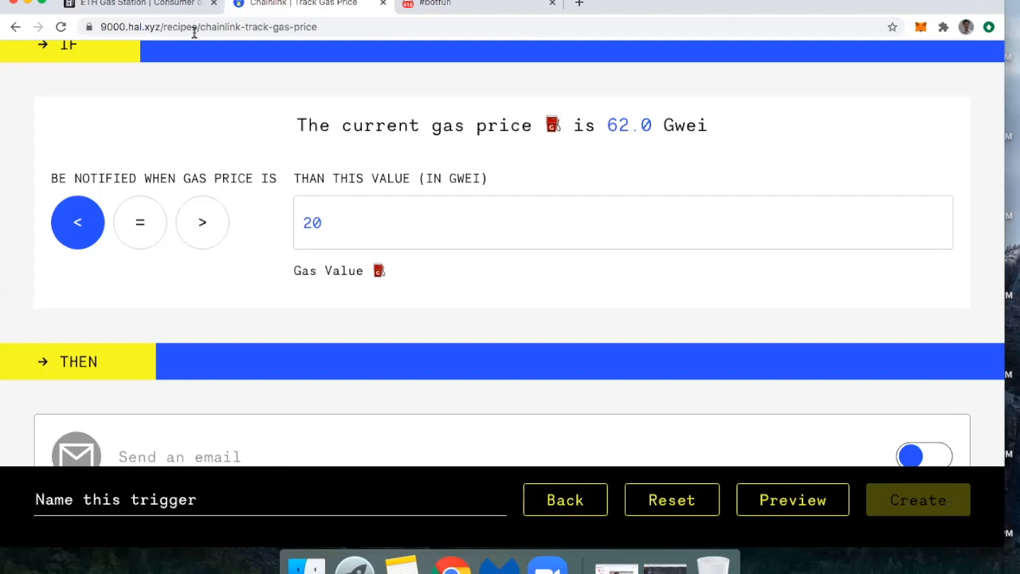
{"action": "left_click", "coordinate": [136, 4]}
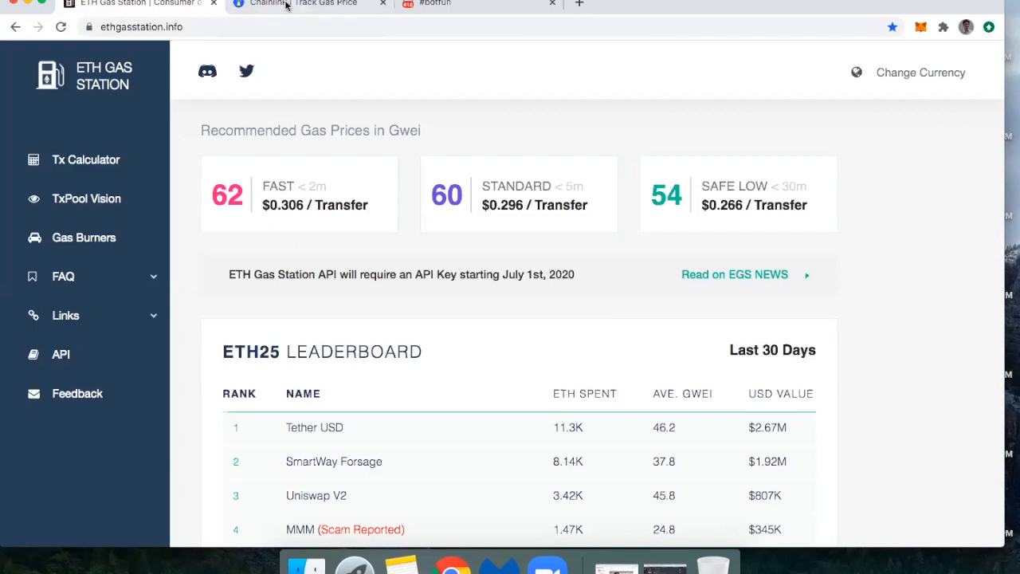
Replace the 20 Gwei threshold with 50 and scroll to the notification options.
{"action": "left_click", "coordinate": [309, 3]}
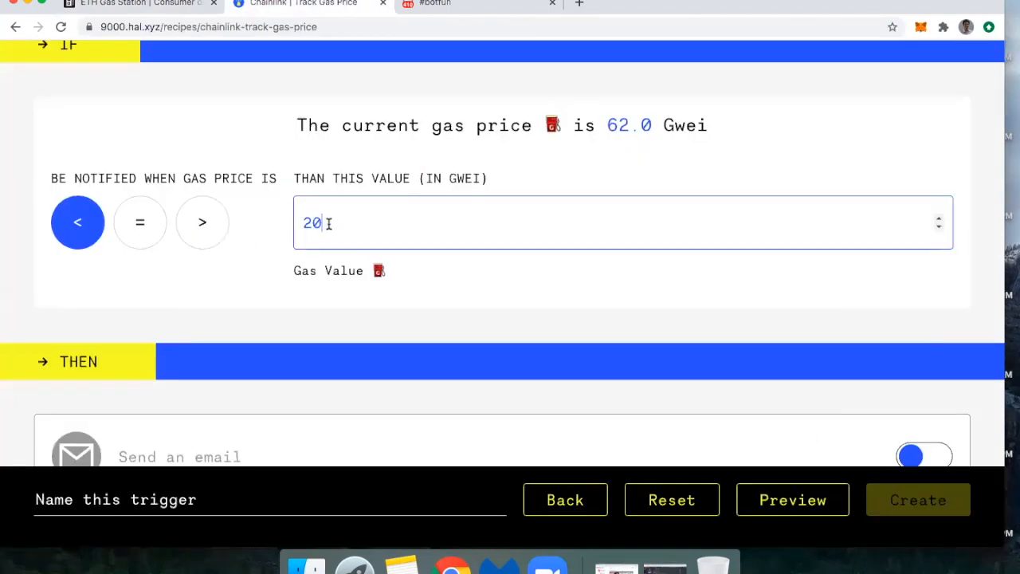
{"action": "key", "text": "Backspace"}
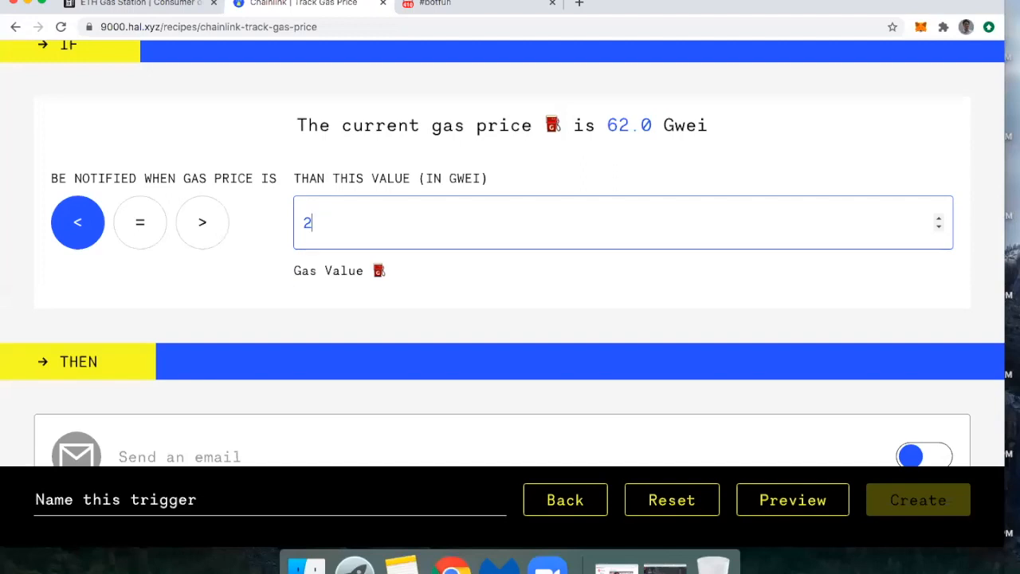
{"action": "type", "text": "50"}
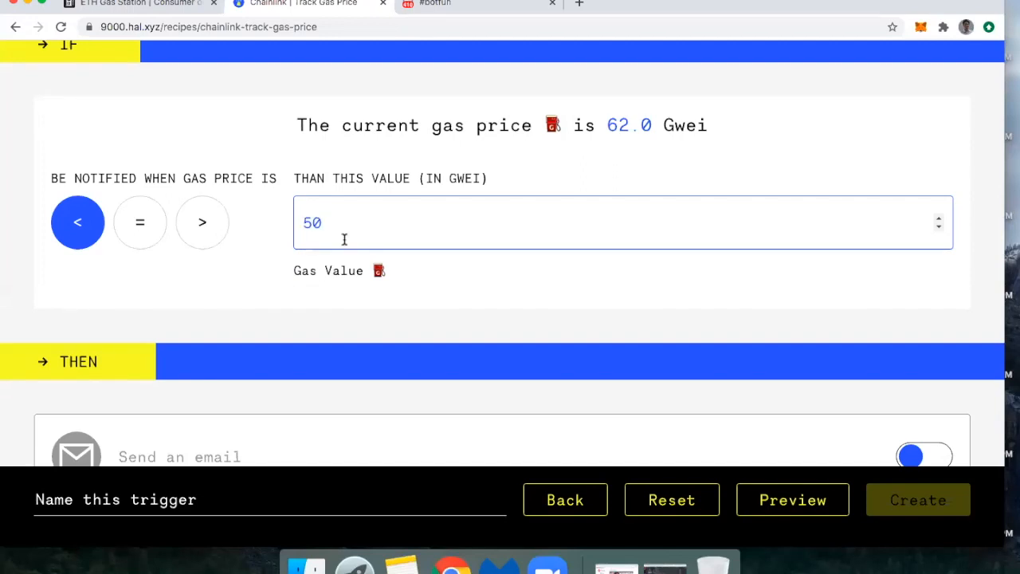
{"action": "scroll", "scroll_direction": "down", "scroll_amount": 3}
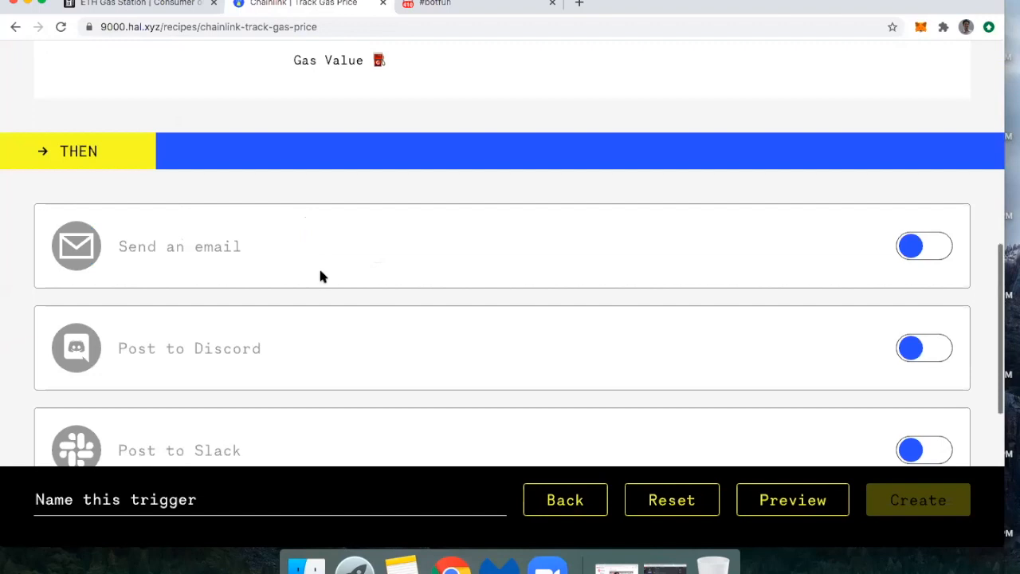
{"action": "scroll", "scroll_direction": "down", "scroll_amount": 3}
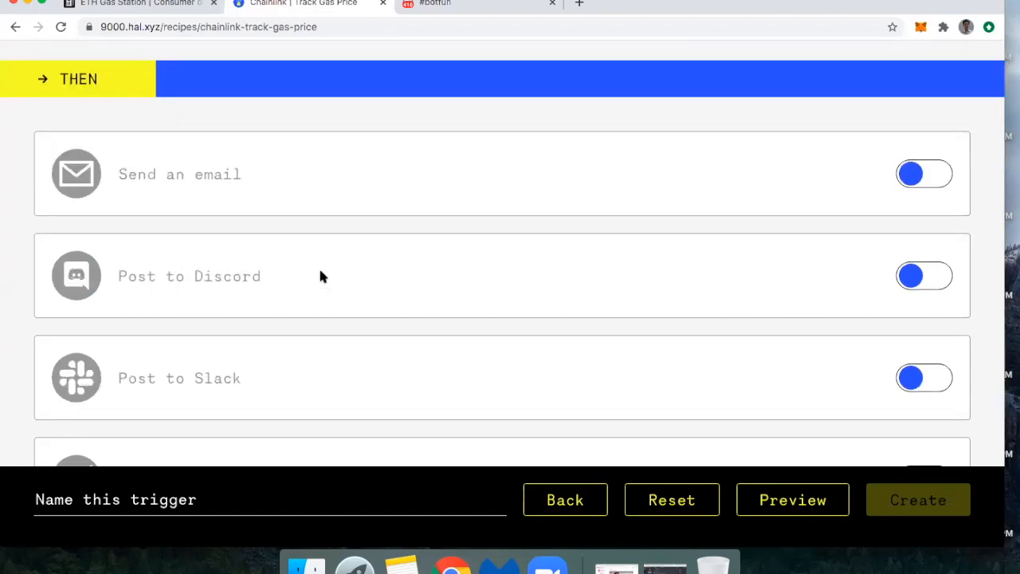
{"action": "mouse_move", "coordinate": [243, 190]}
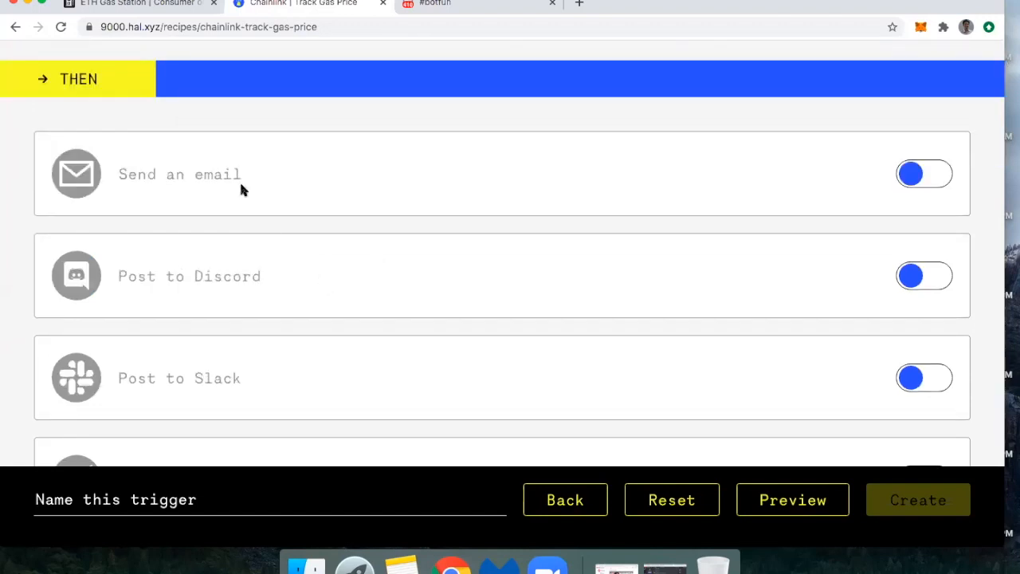
{"action": "mouse_move", "coordinate": [202, 245]}
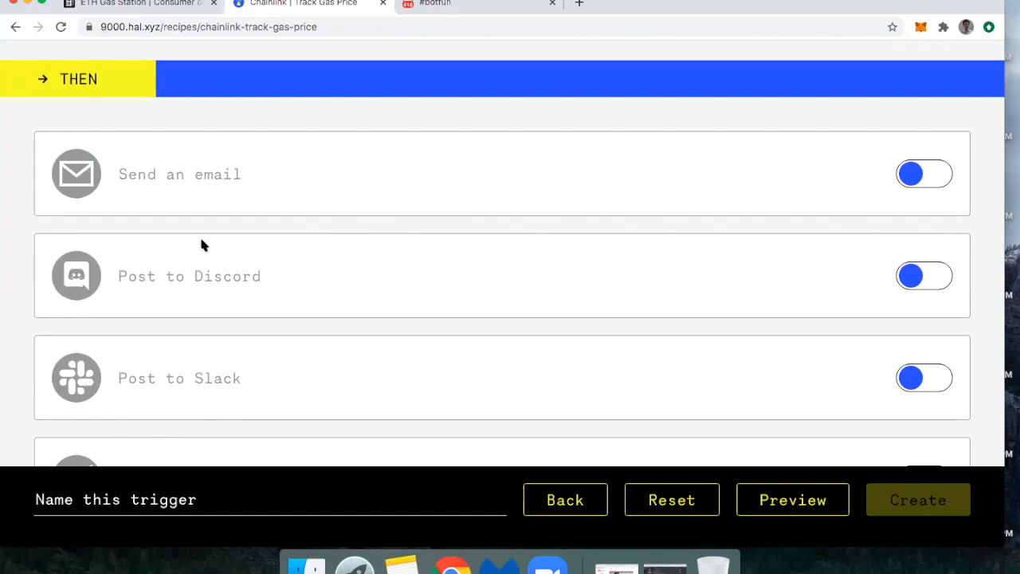
{"action": "mouse_move", "coordinate": [204, 285]}
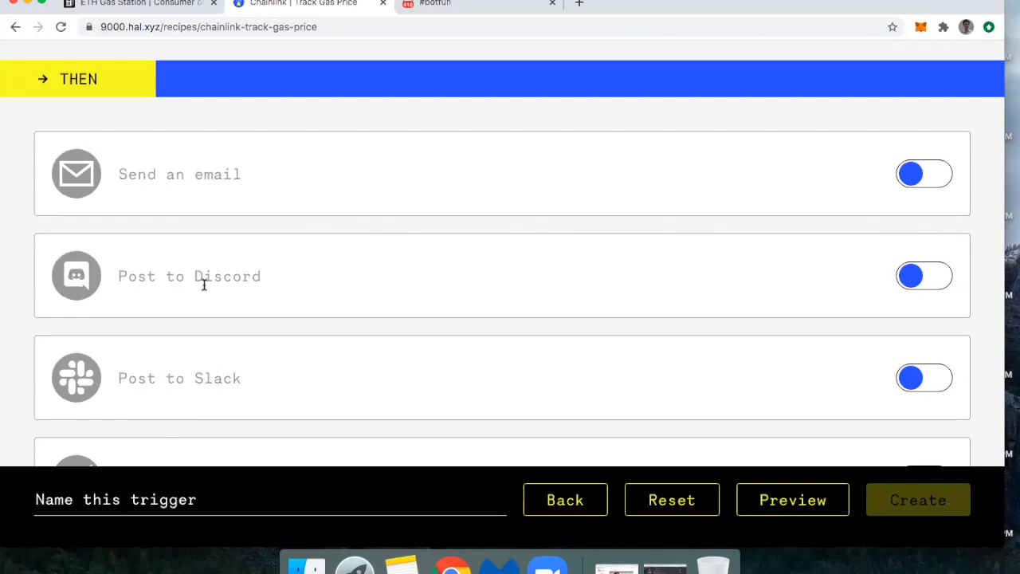
{"action": "mouse_move", "coordinate": [203, 289]}
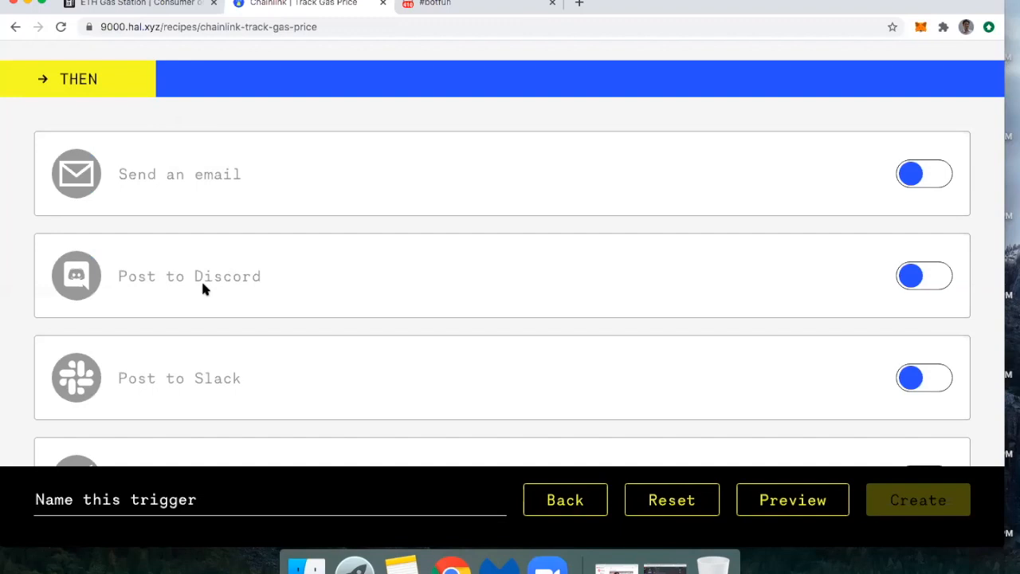
{"action": "mouse_move", "coordinate": [912, 279]}
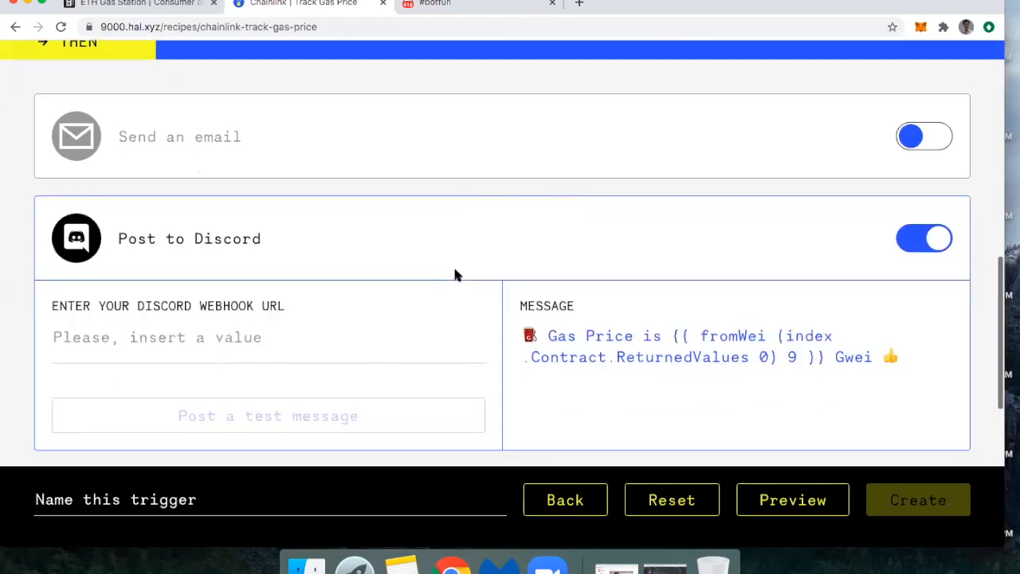
Scroll down the HAL form to the Post to Discord option.
{"action": "scroll", "scroll_direction": "down", "scroll_amount": 3}
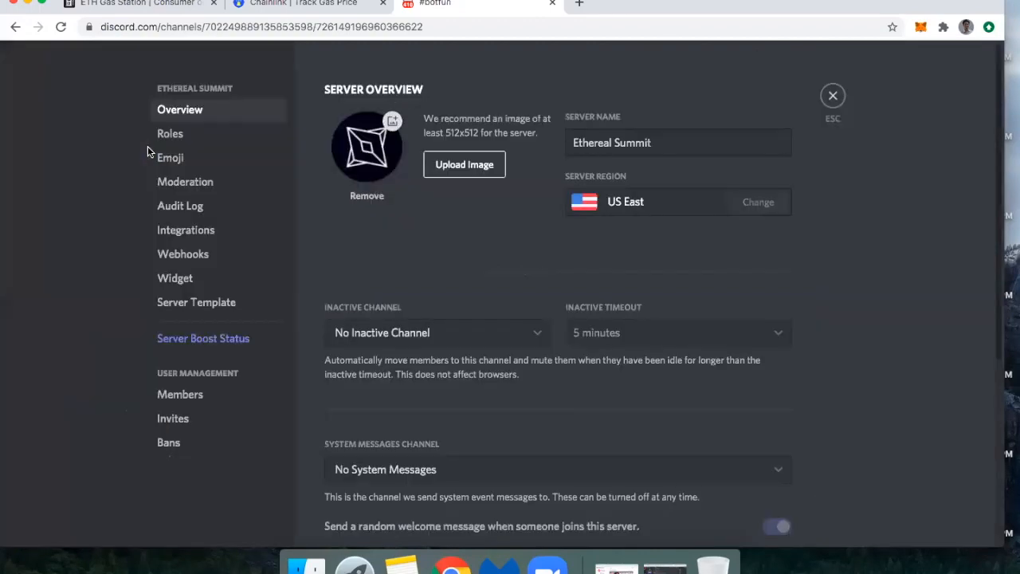
Open the Test Bot webhook under Webhooks, copy its URL, and close it.
{"action": "left_click", "coordinate": [182, 254]}
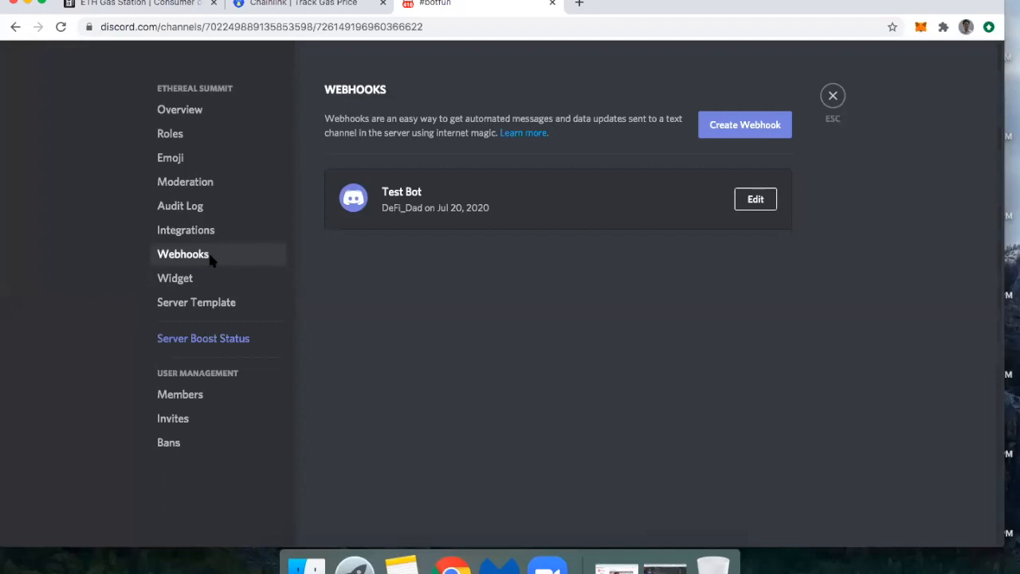
{"action": "mouse_move", "coordinate": [744, 125]}
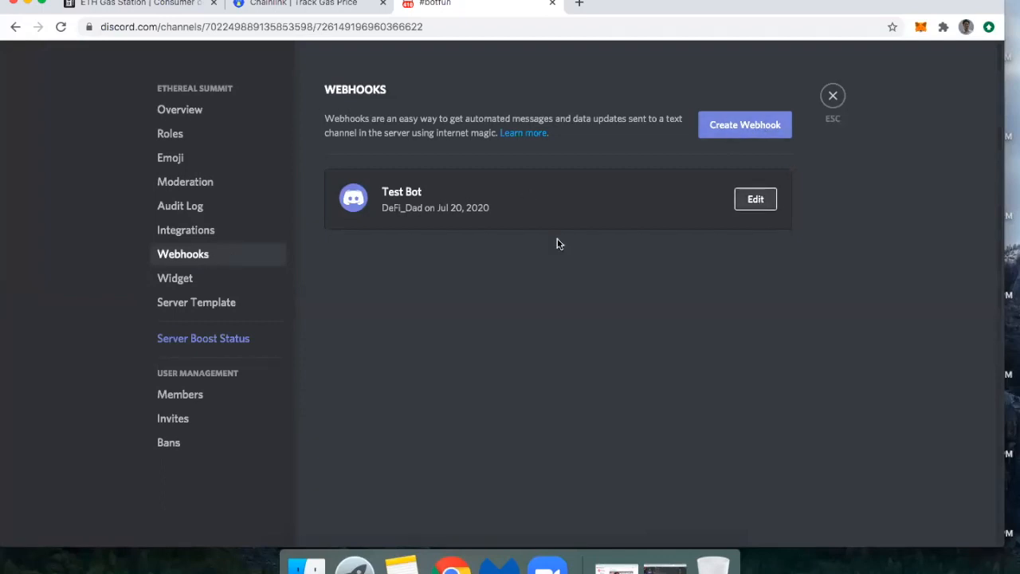
{"action": "left_click", "coordinate": [754, 199]}
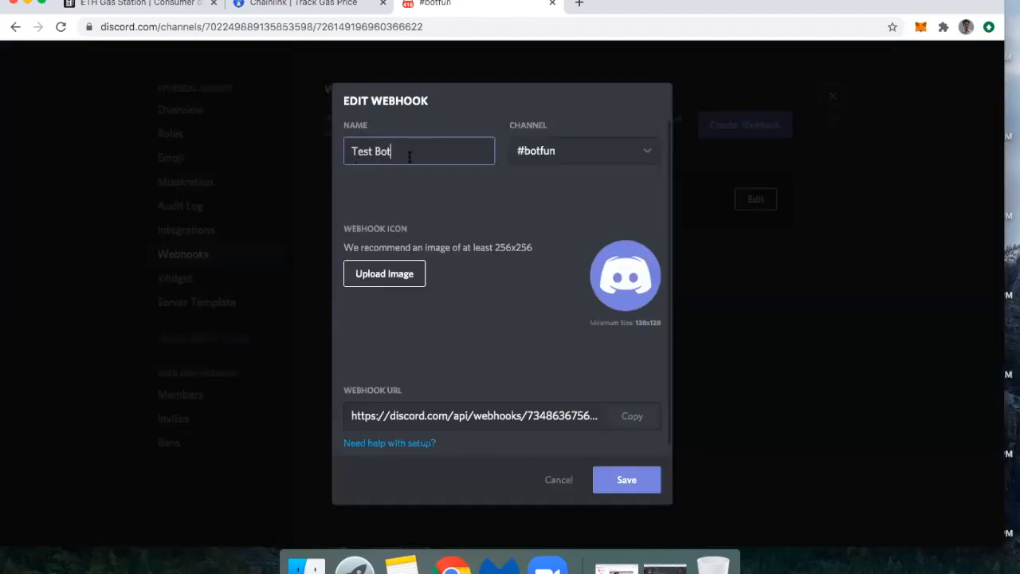
{"action": "mouse_move", "coordinate": [579, 162]}
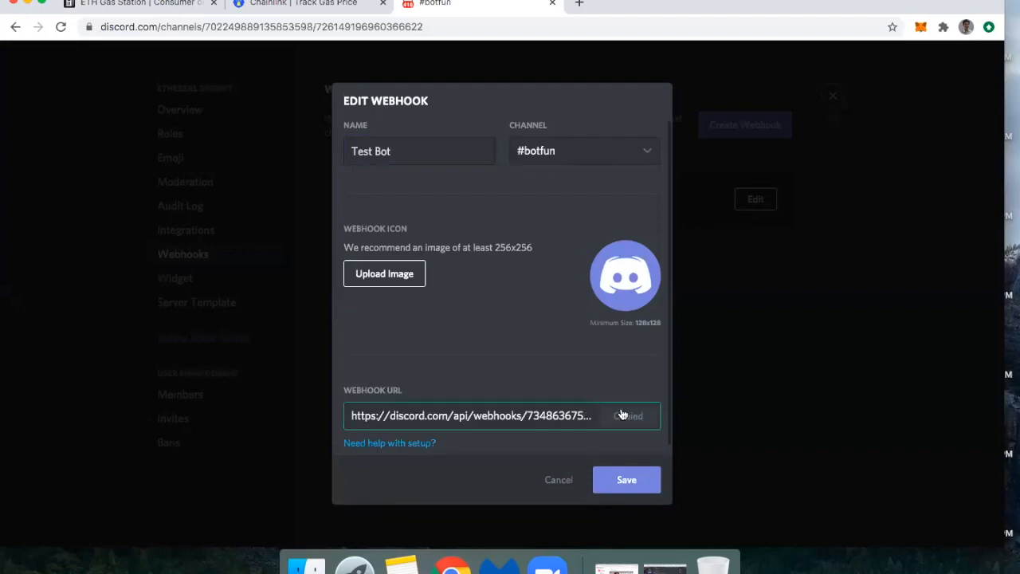
{"action": "left_click", "coordinate": [557, 479]}
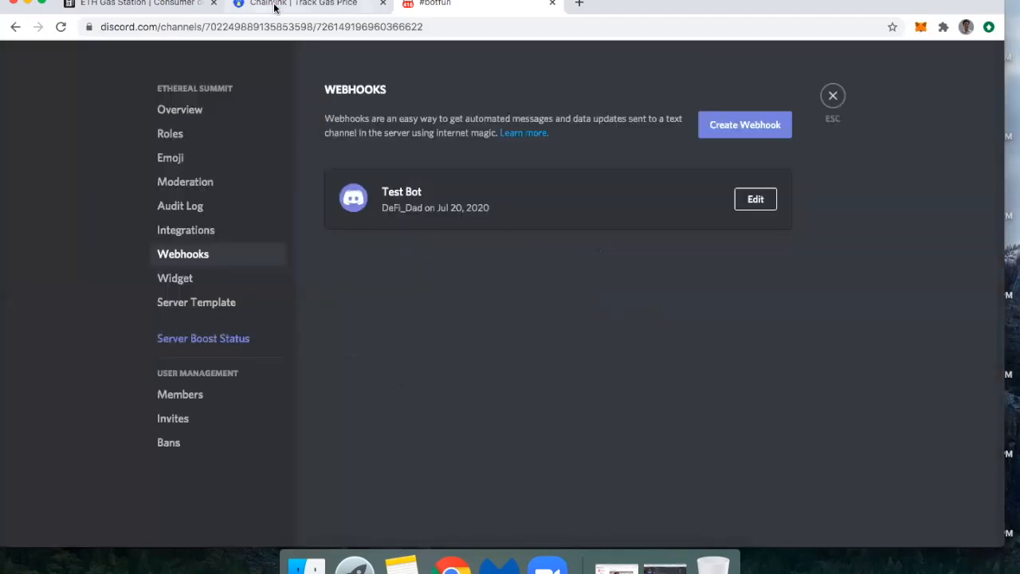
Paste the Test Bot webhook URL into HAL and confirm the test message in #botfun.
{"action": "left_click", "coordinate": [303, 3]}
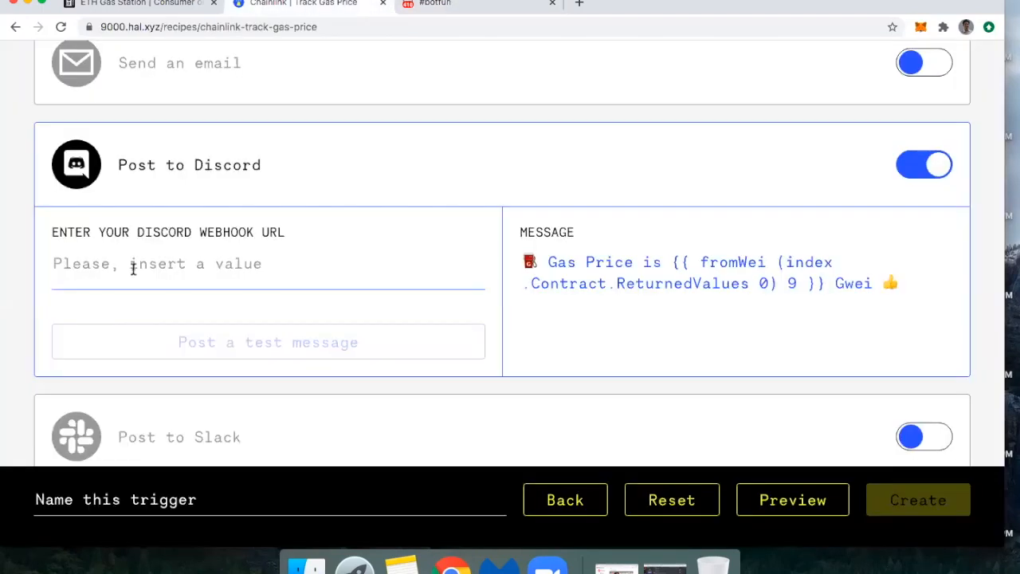
{"action": "type", "text": "xghPILTlihdVA3SritpGBkkHkV89VTHivKP3QH-5p6UV"}
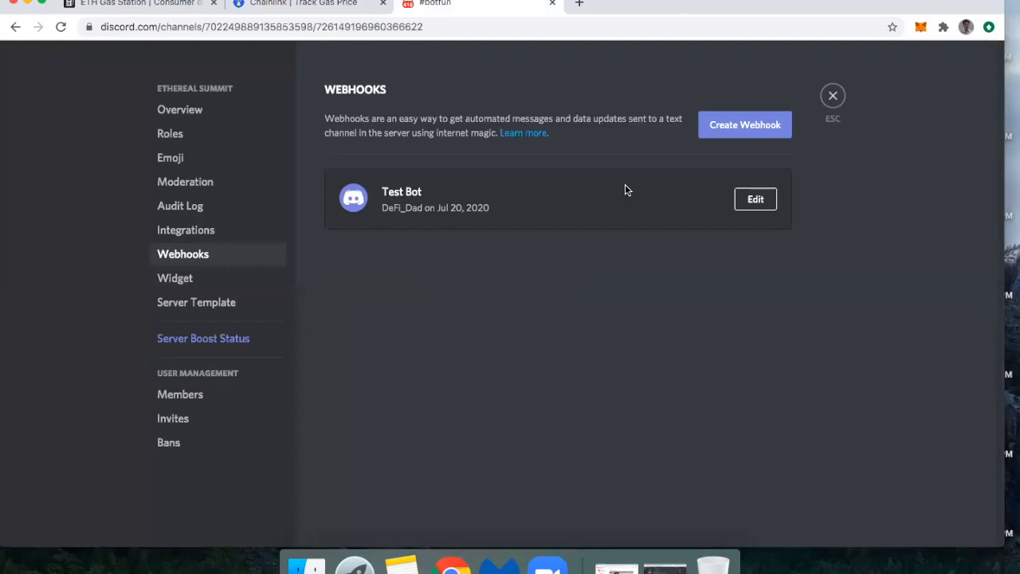
{"action": "left_click", "coordinate": [832, 96]}
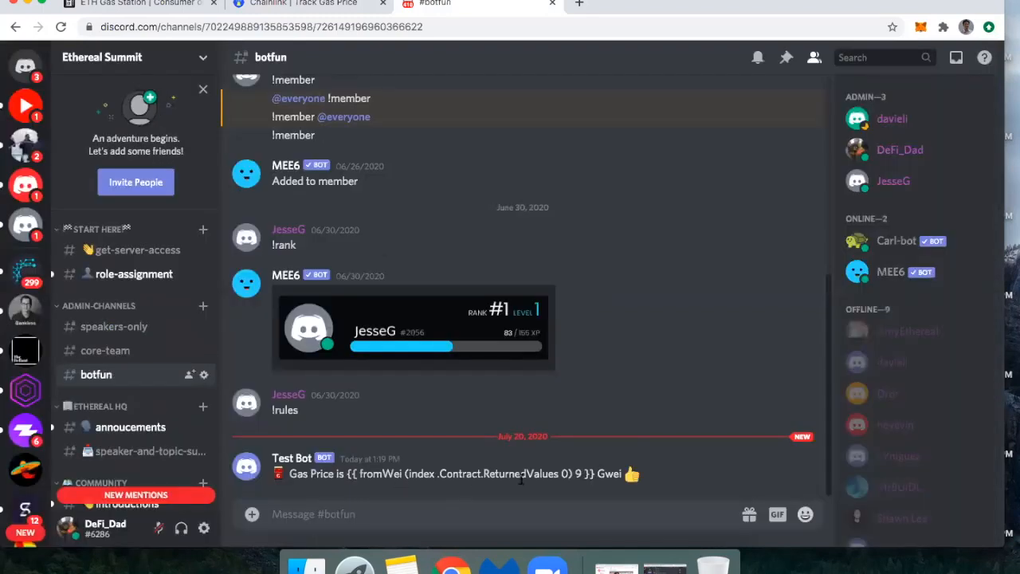
{"action": "left_click", "coordinate": [306, 4]}
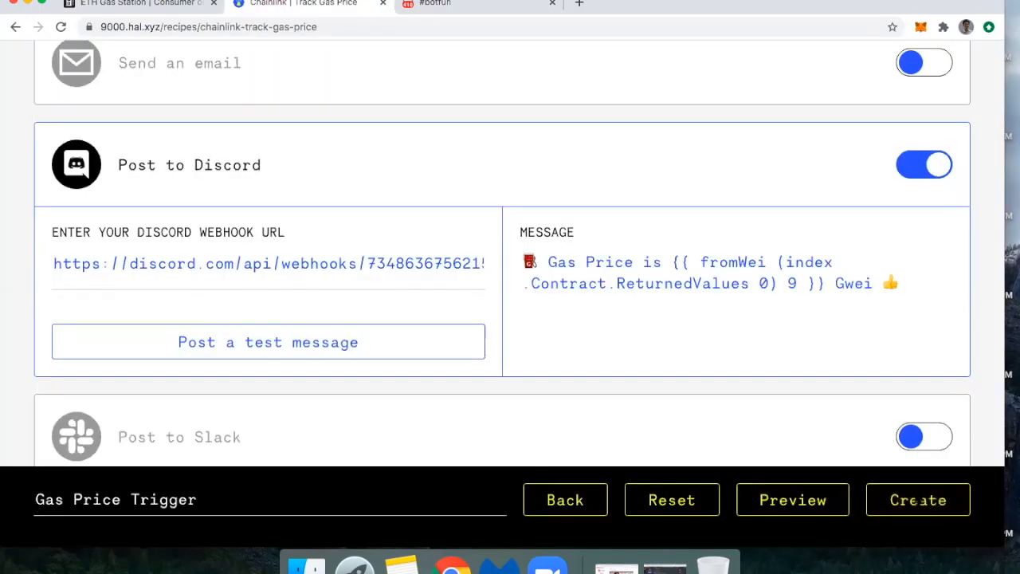
Create the Gas Price Trigger to bring up the Google/GitHub sign-in prompt.
{"action": "left_click", "coordinate": [917, 500]}
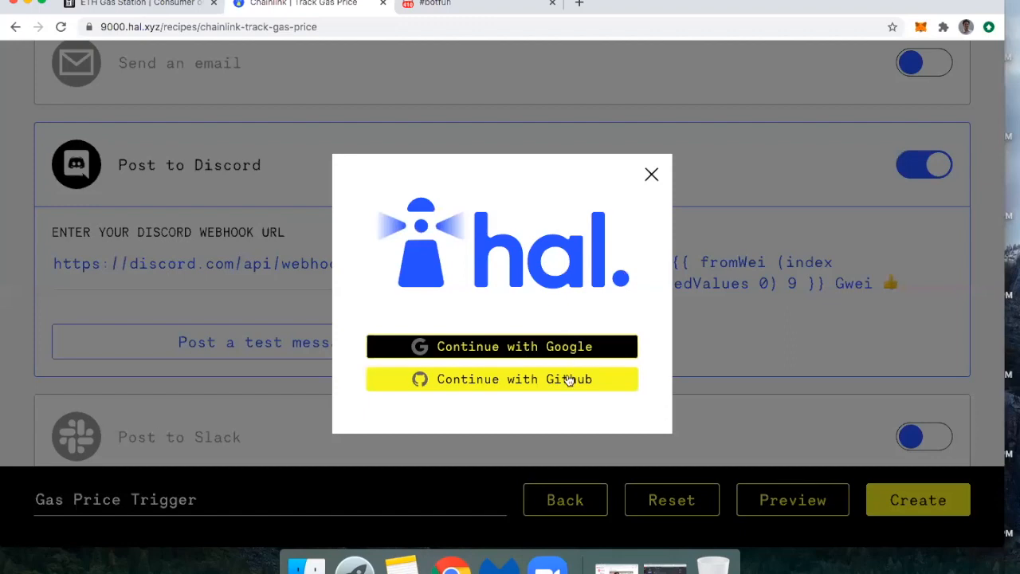
{"action": "mouse_move", "coordinate": [565, 346]}
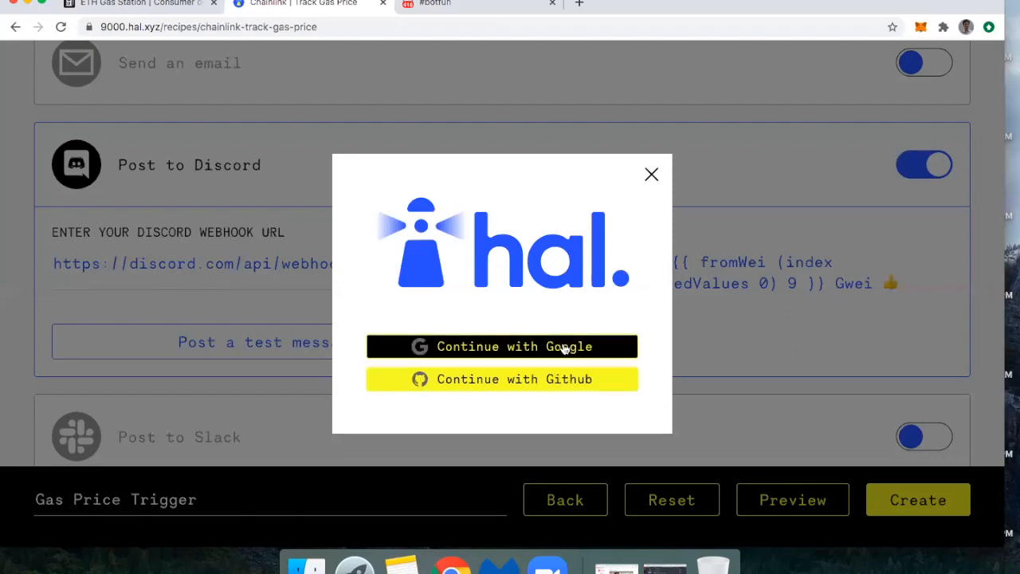
{"action": "mouse_move", "coordinate": [666, 301]}
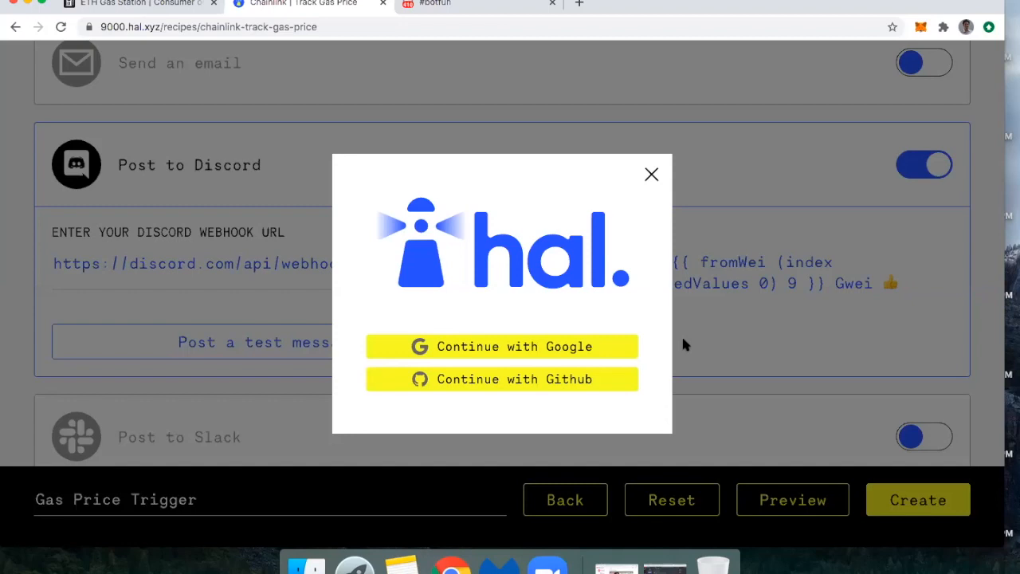
{"action": "mouse_move", "coordinate": [654, 306]}
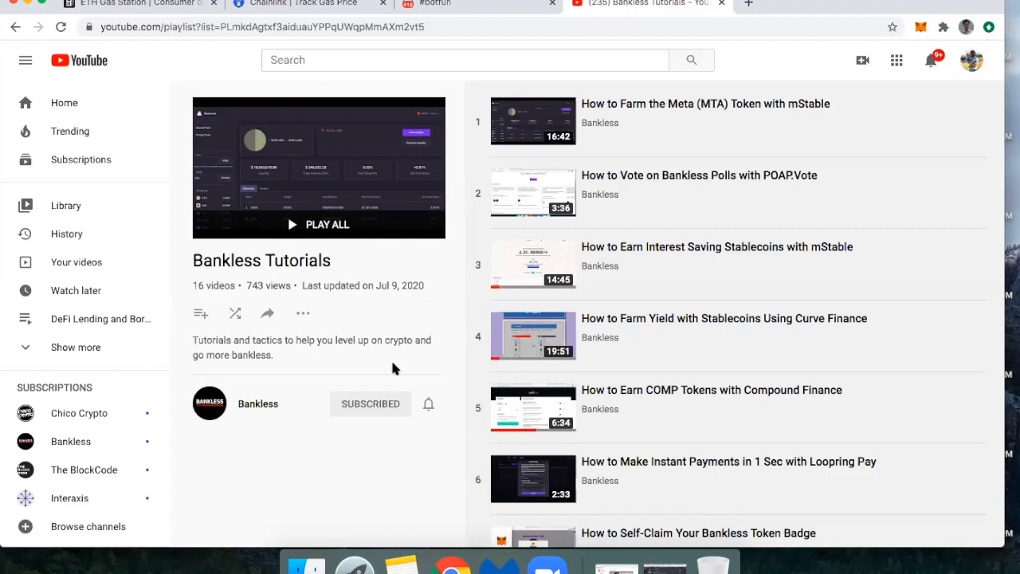
{"action": "mouse_move", "coordinate": [317, 275]}
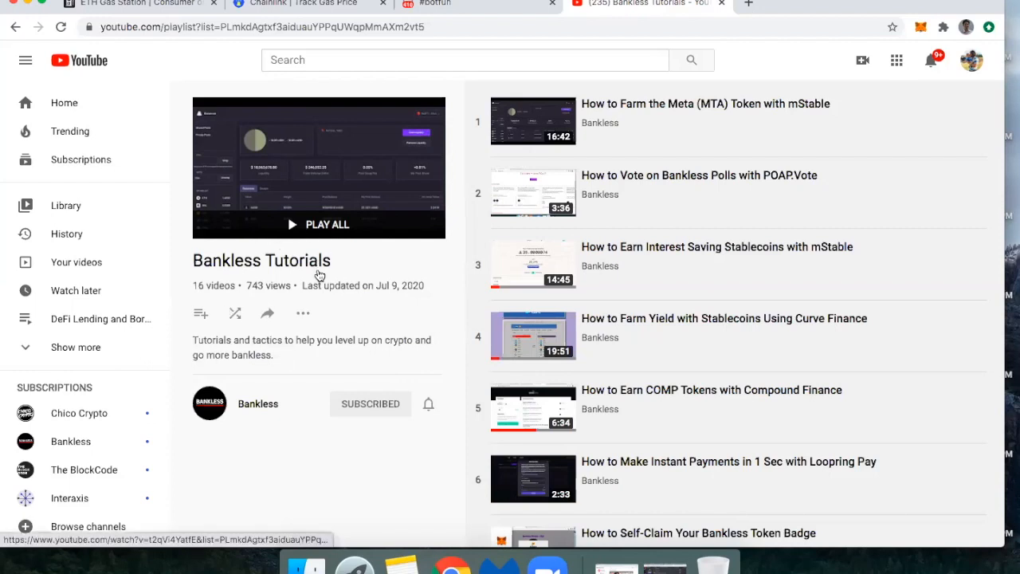
{"action": "mouse_move", "coordinate": [374, 390]}
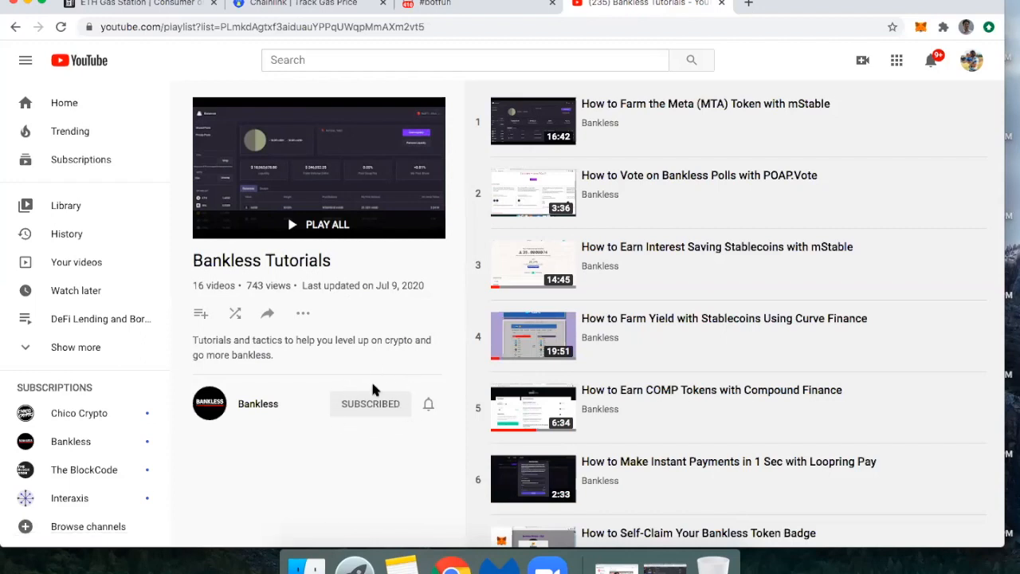